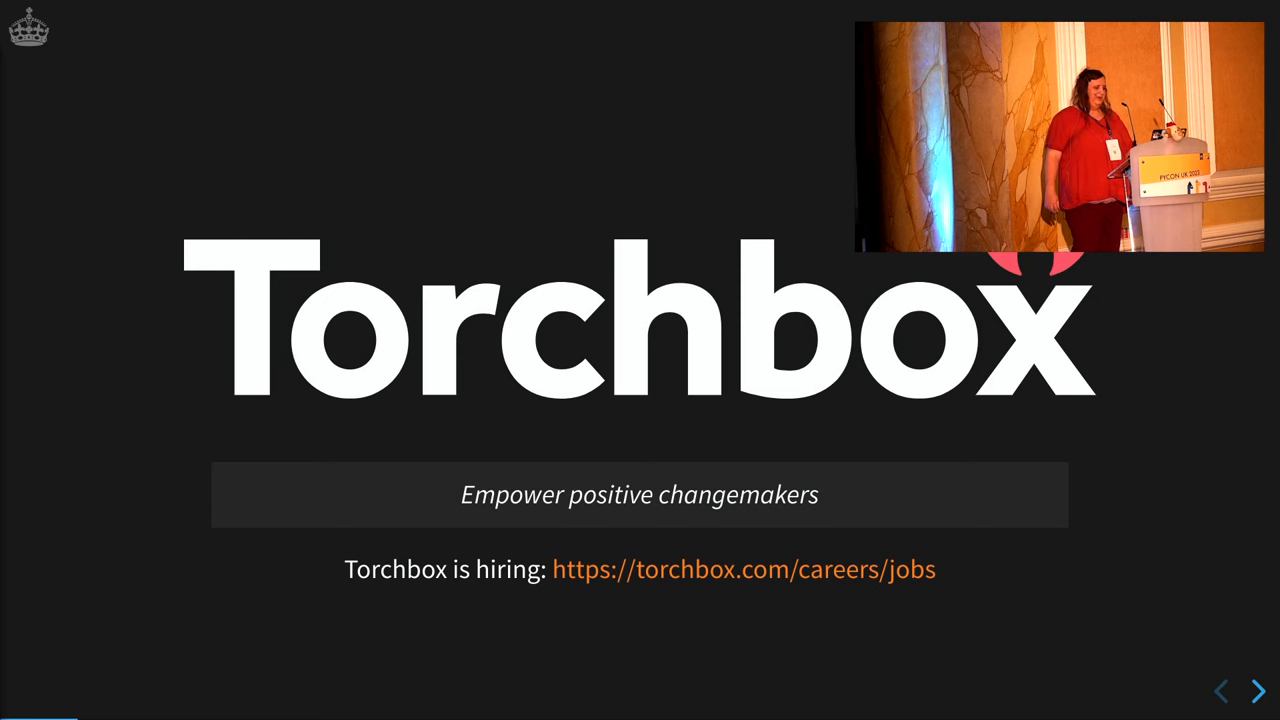
# Advance through the talk's slides up to the live Pico demo.
pyautogui.click(1256, 691)
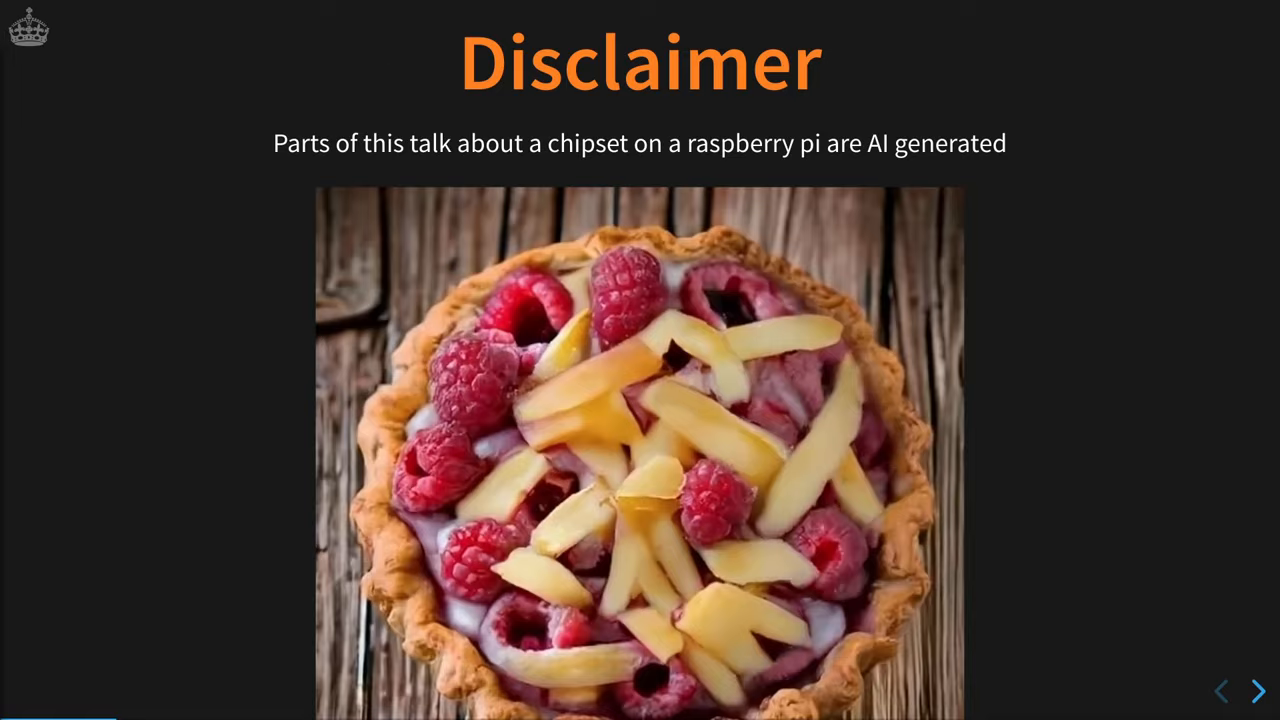
pyautogui.click(1258, 690)
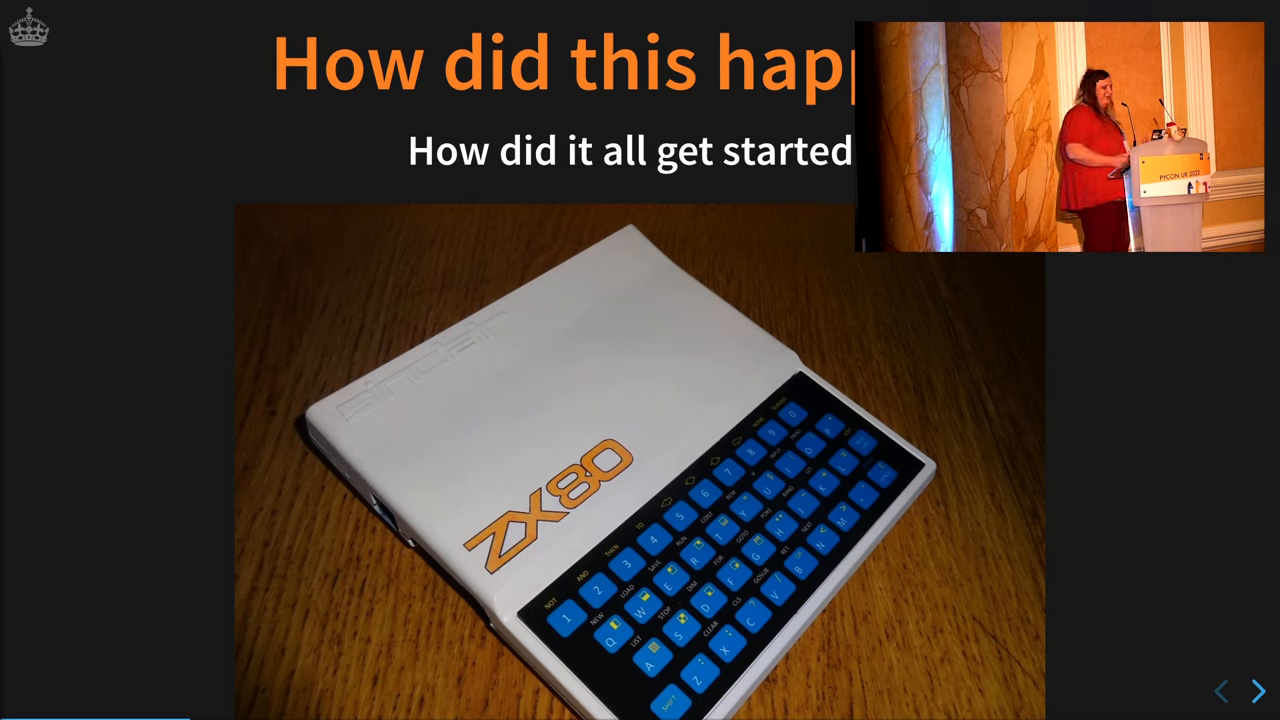
pyautogui.click(1257, 690)
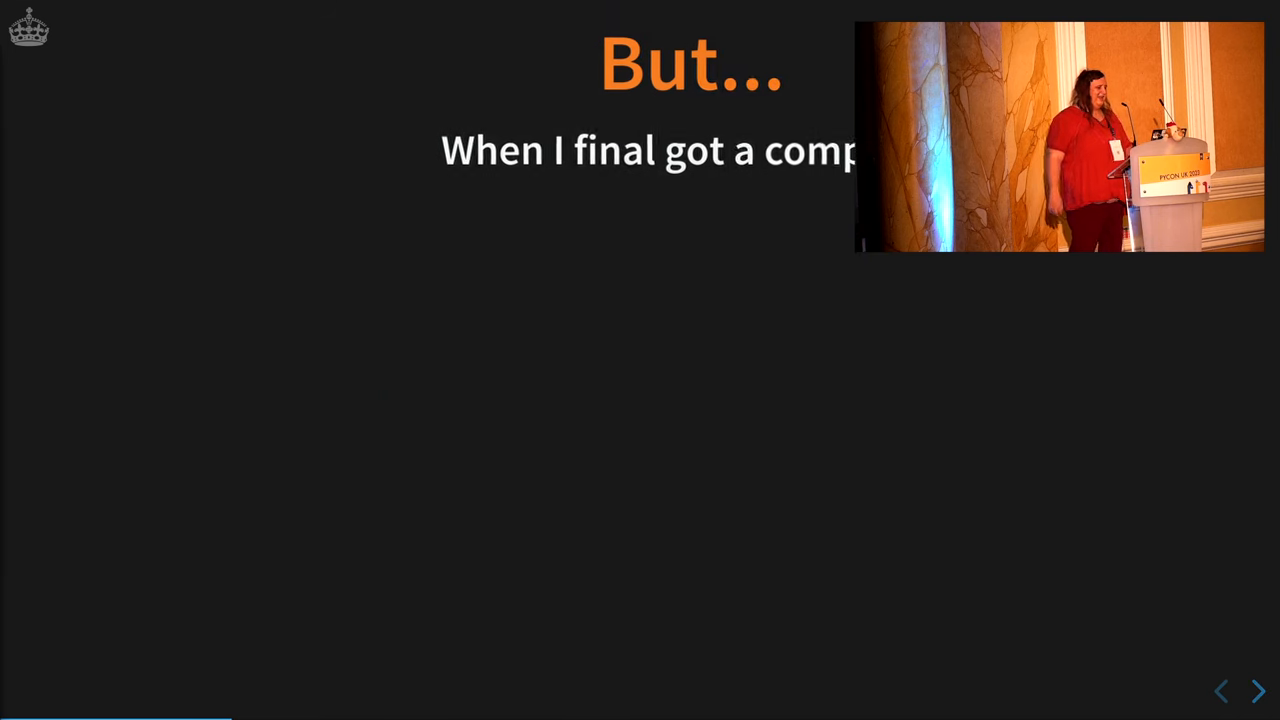
pyautogui.click(1257, 690)
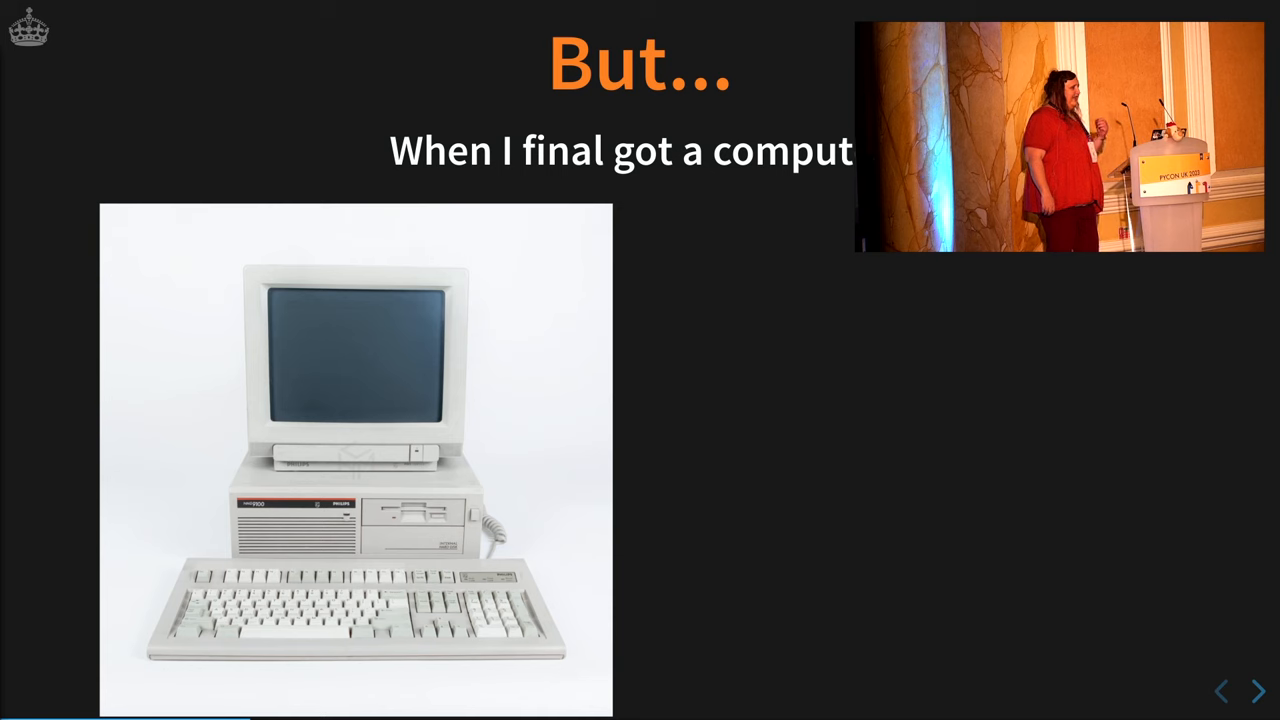
pyautogui.click(1258, 691)
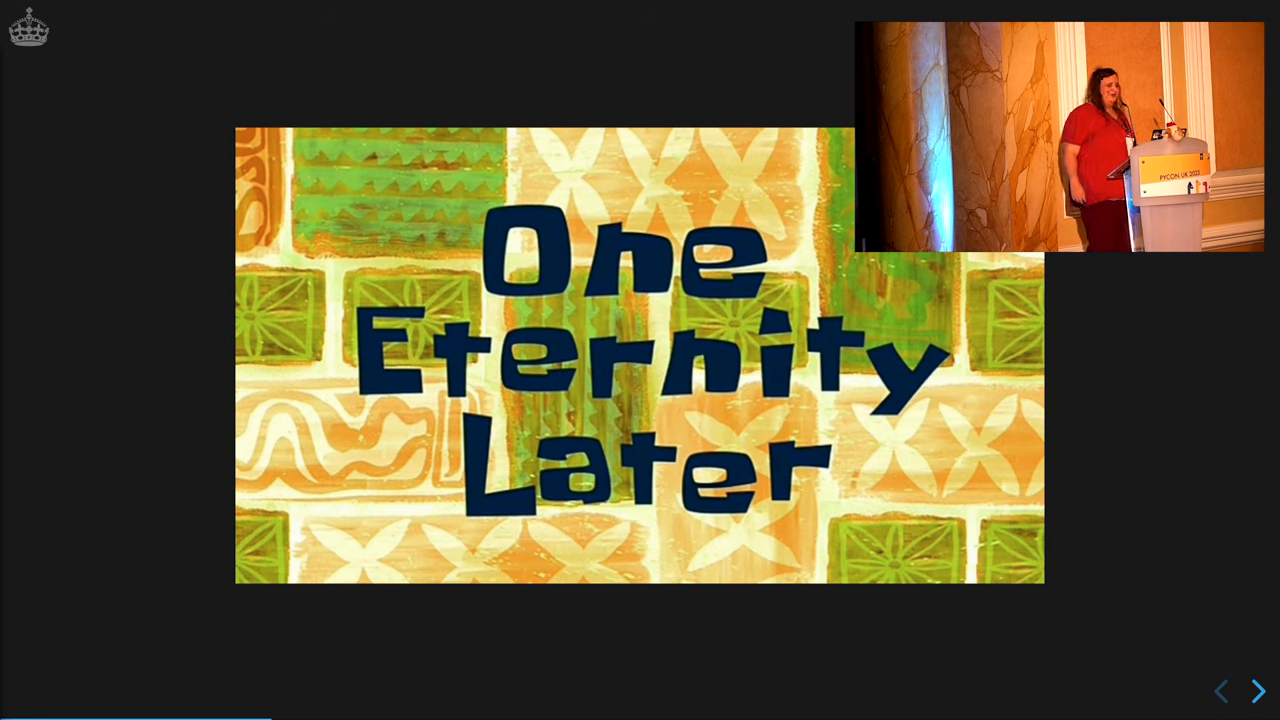
pyautogui.click(1258, 691)
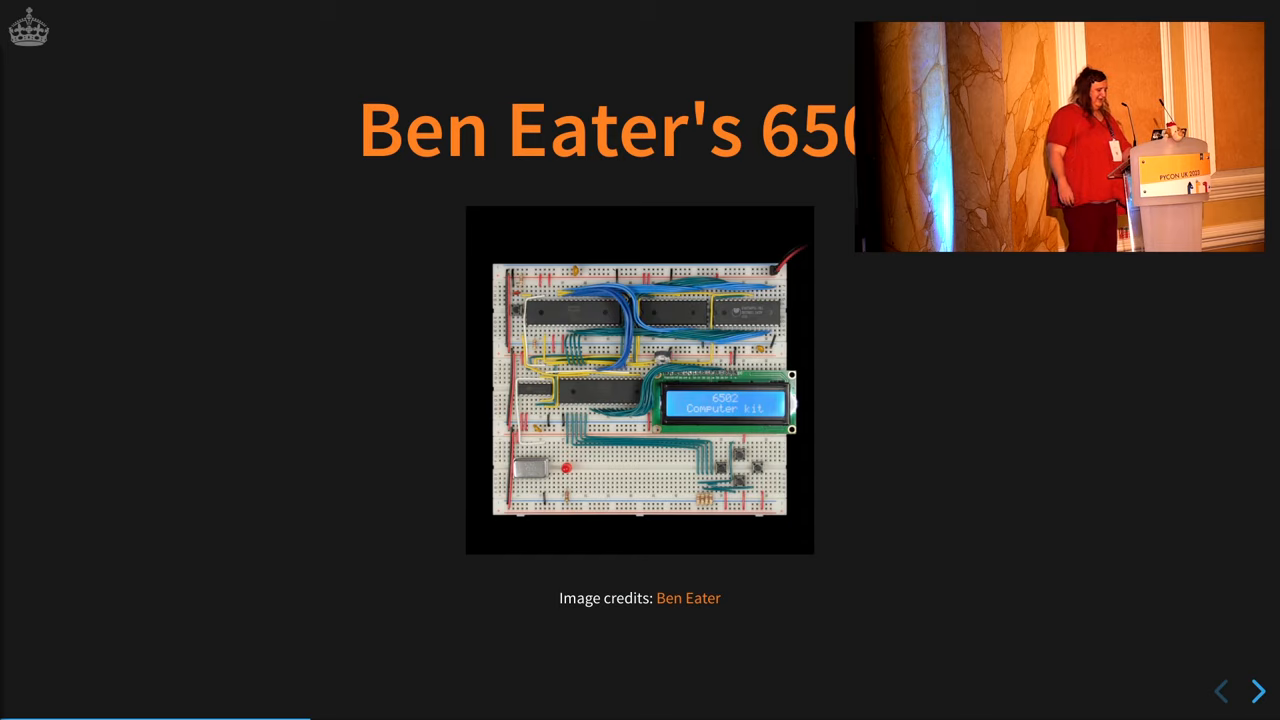
pyautogui.click(1257, 691)
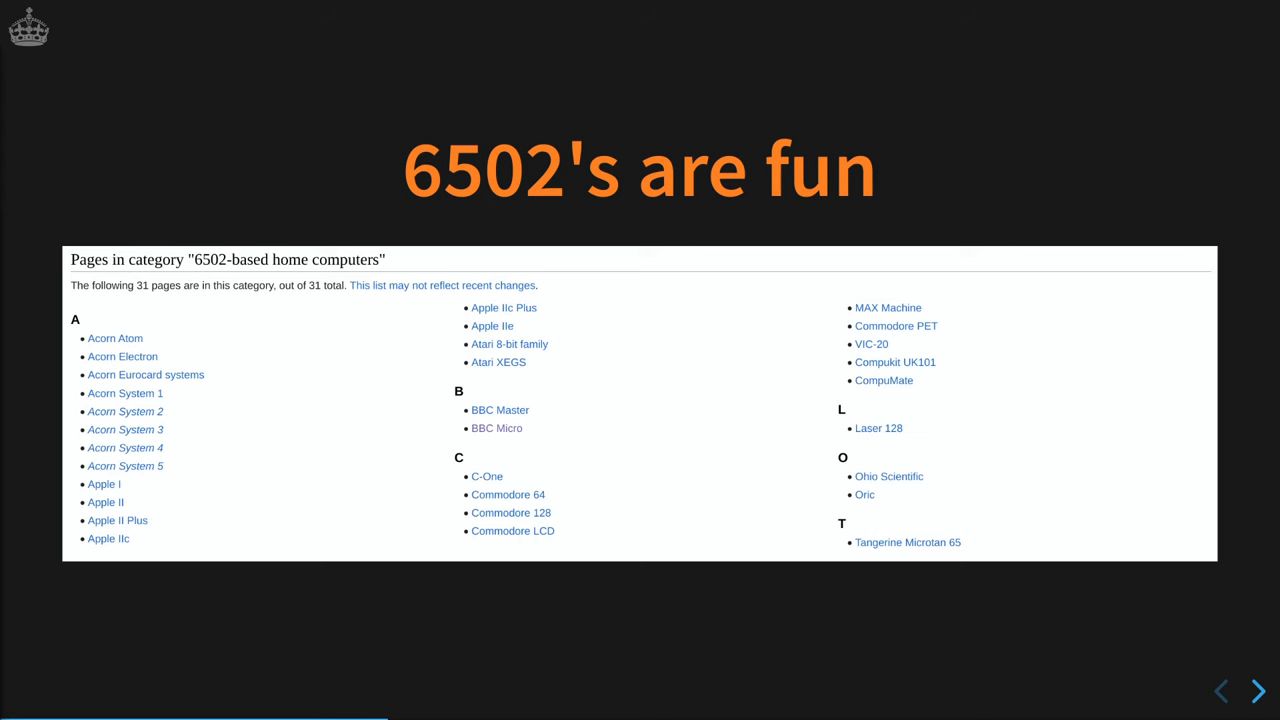
pyautogui.click(1257, 691)
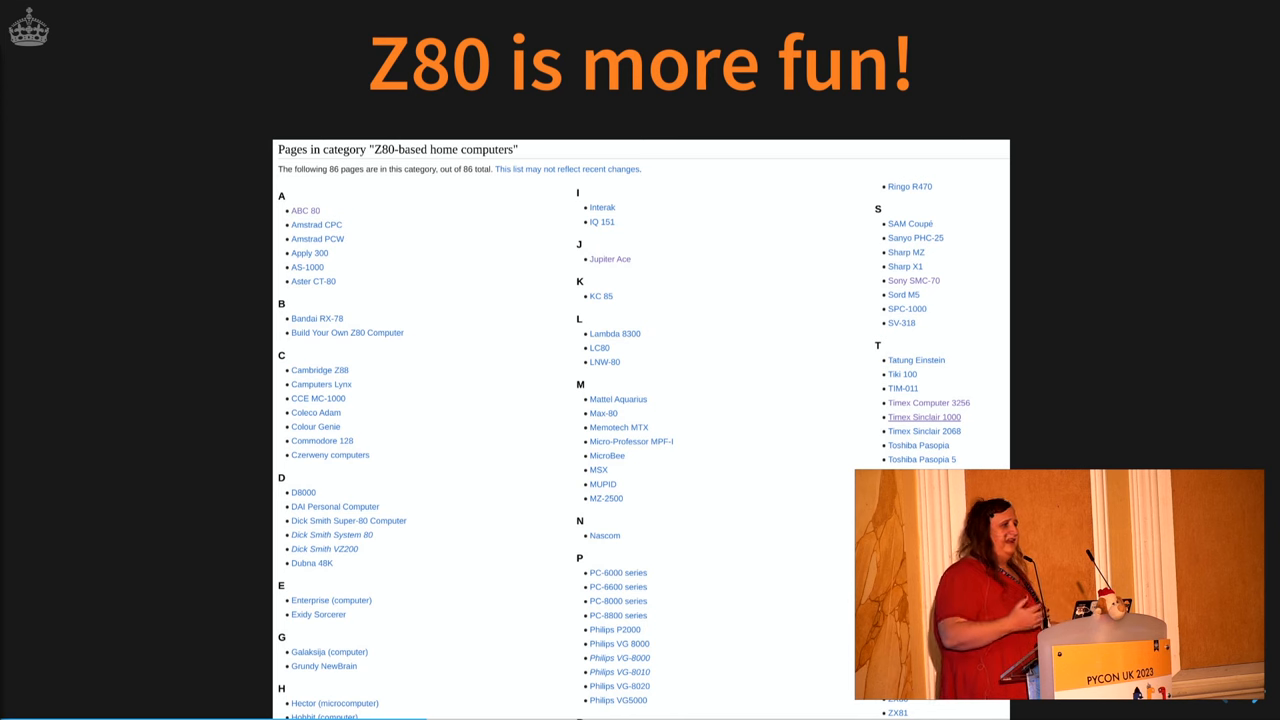
pyautogui.press('right')
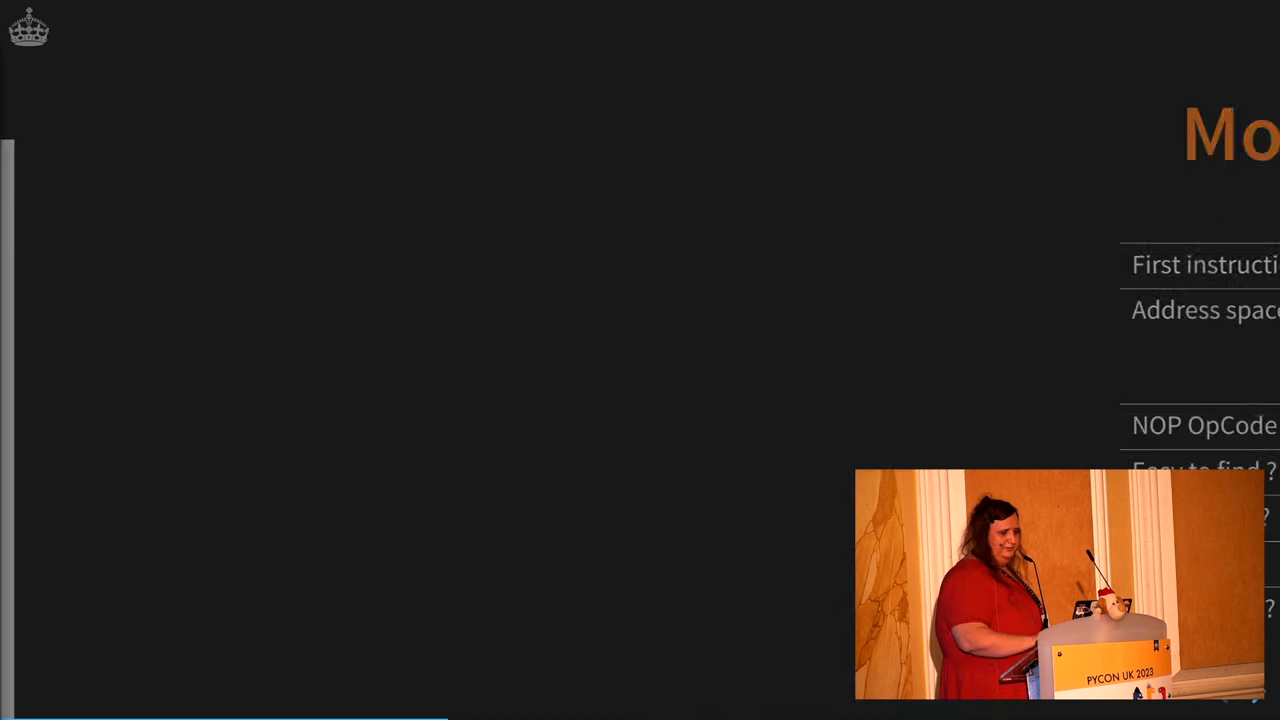
pyautogui.press('Right')
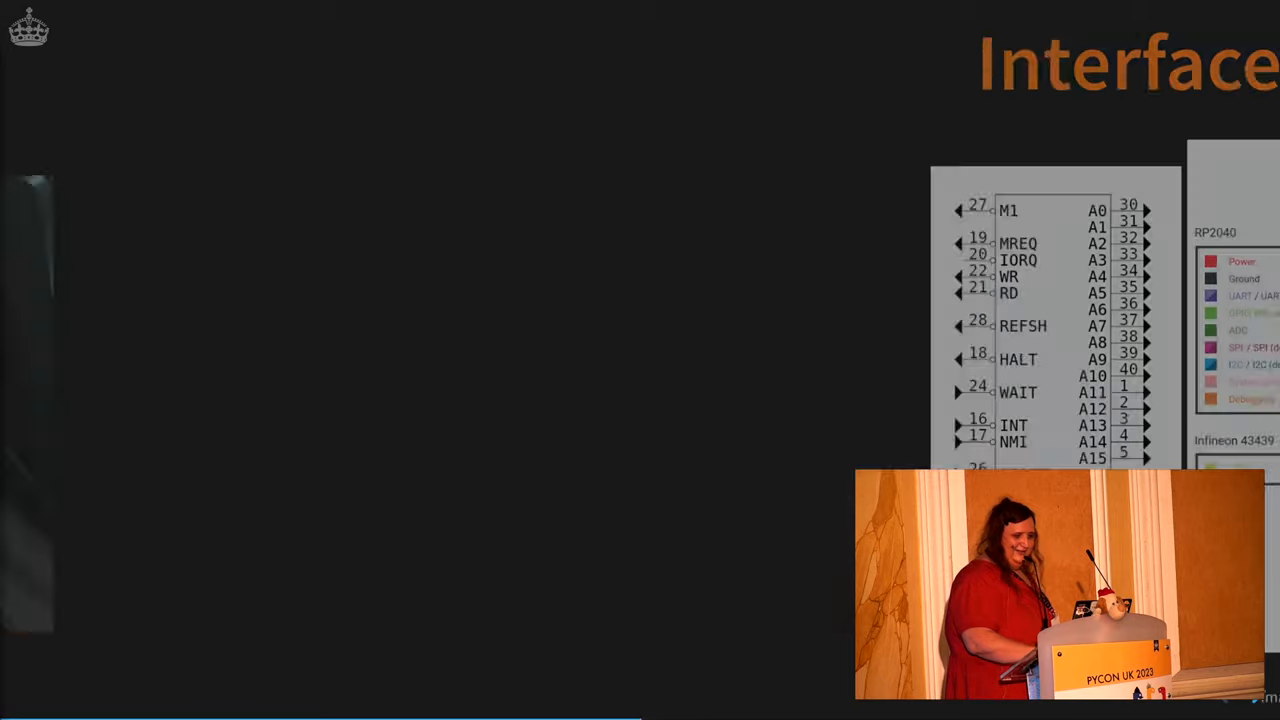
pyautogui.press('right')
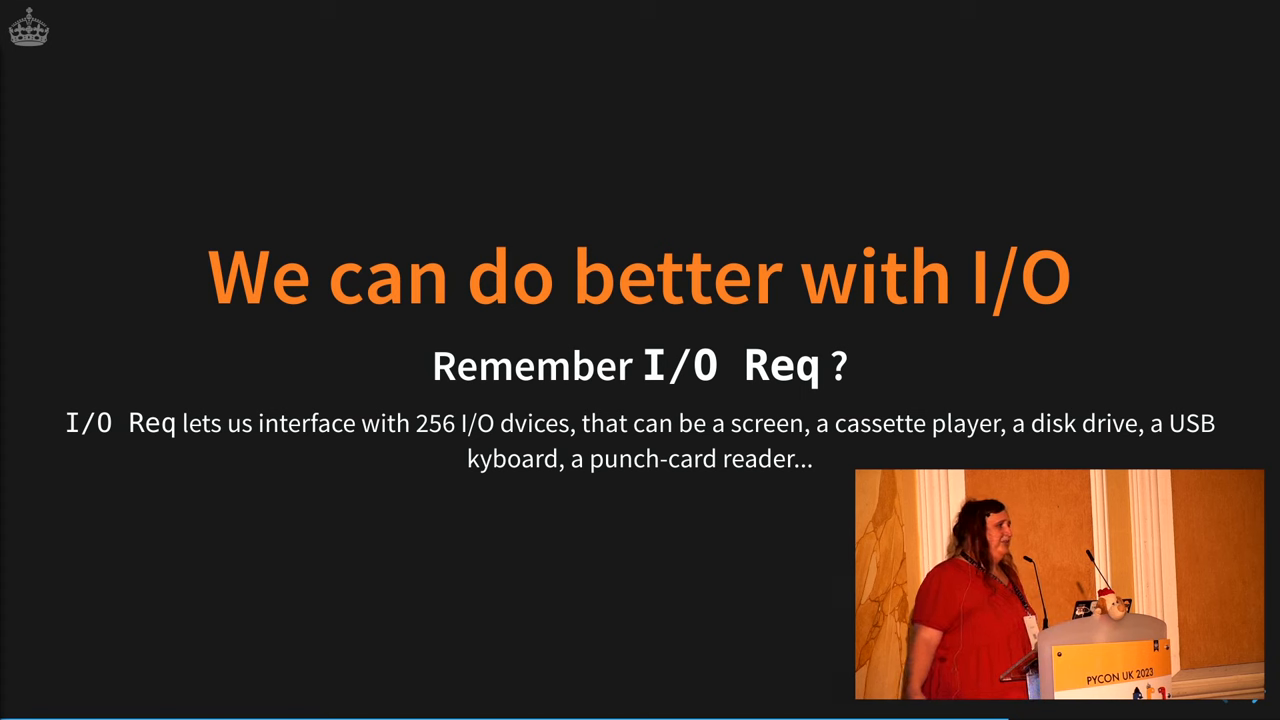
pyautogui.click(1257, 690)
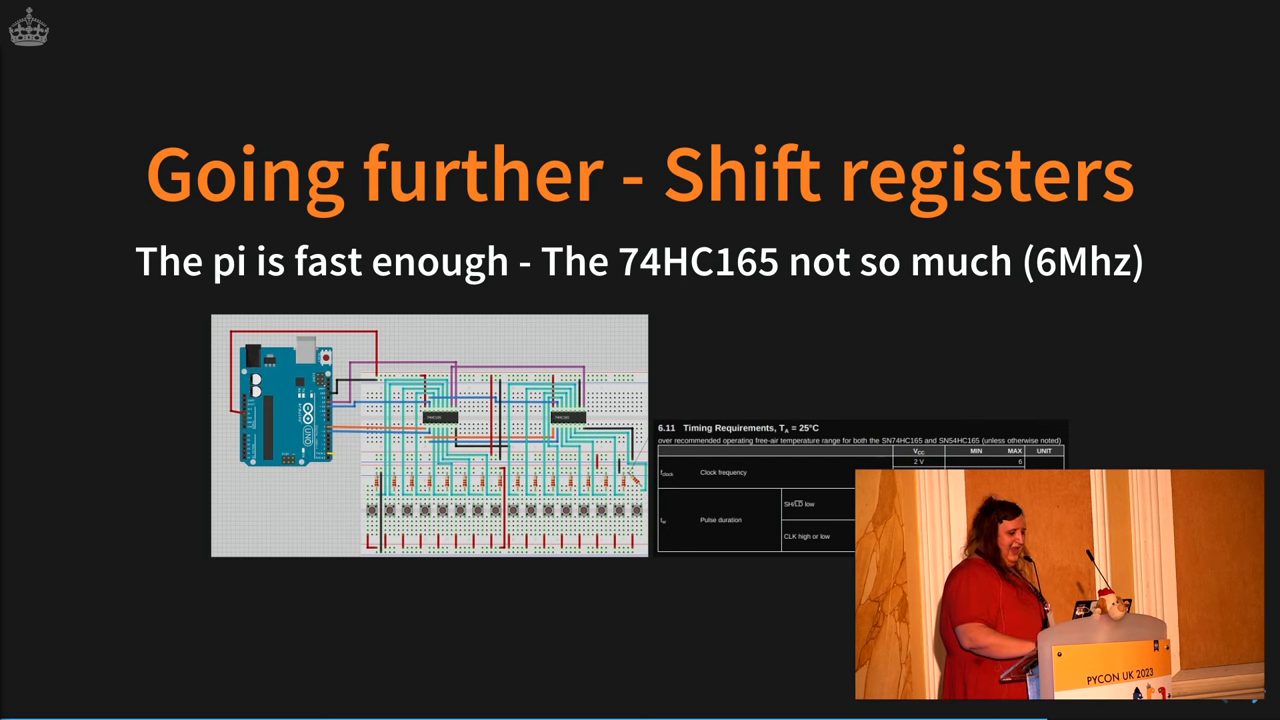
pyautogui.press('Right')
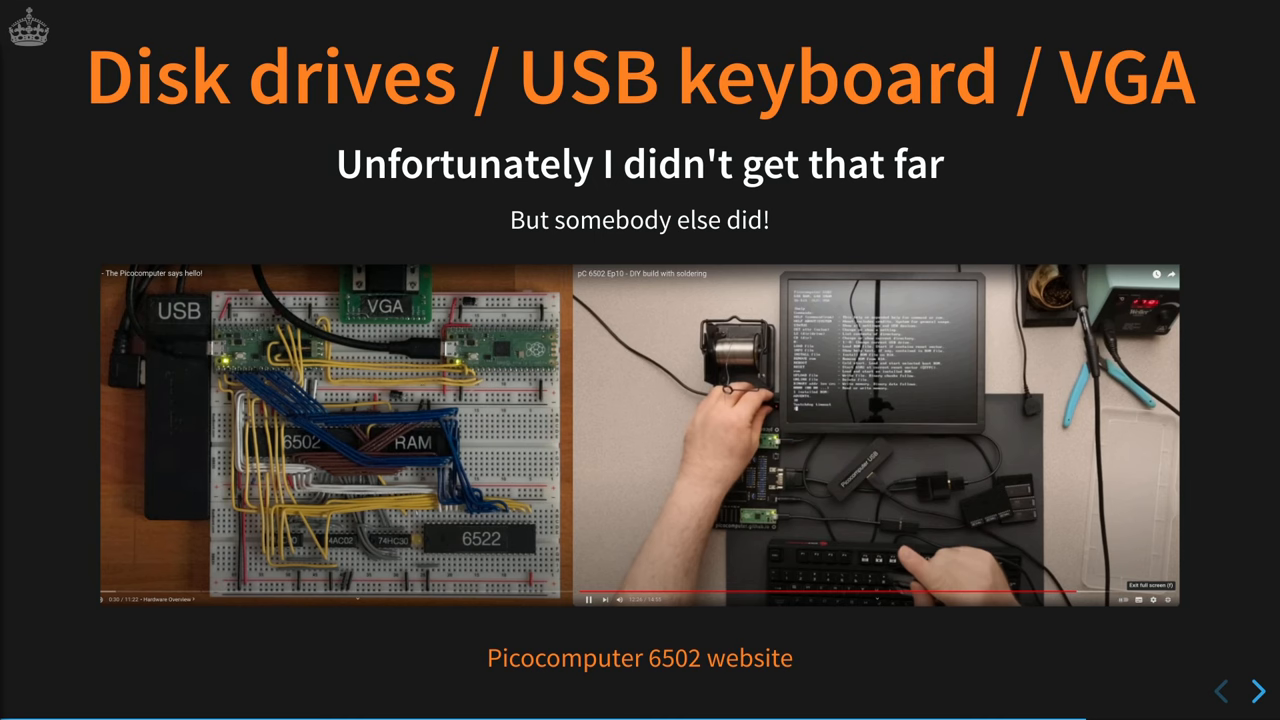
pyautogui.click(1256, 690)
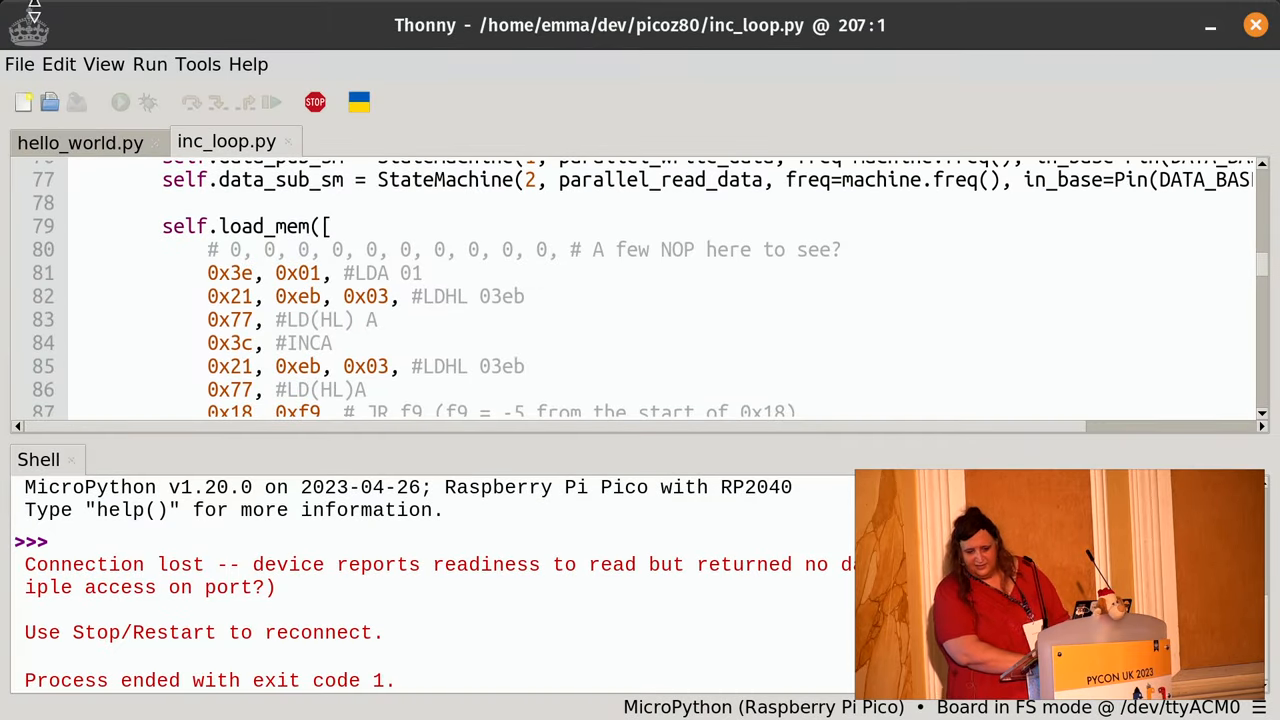
pyautogui.moveTo(104, 64)
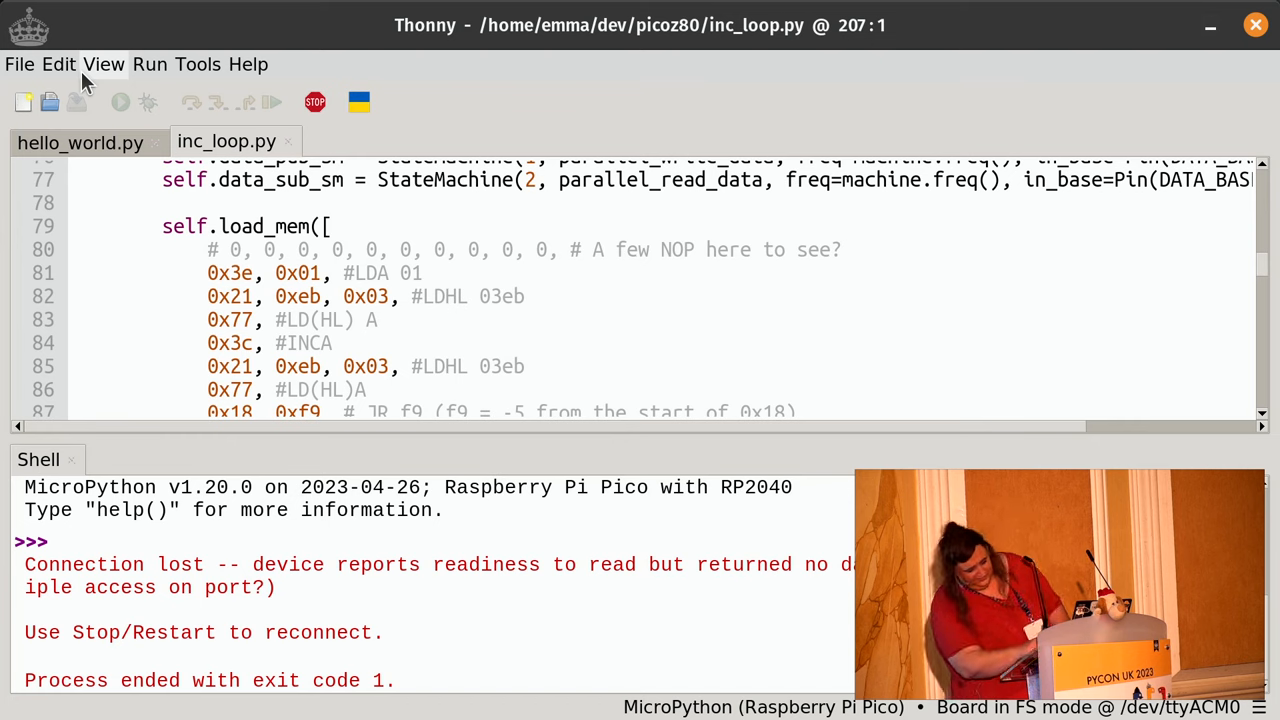
pyautogui.moveTo(315, 102)
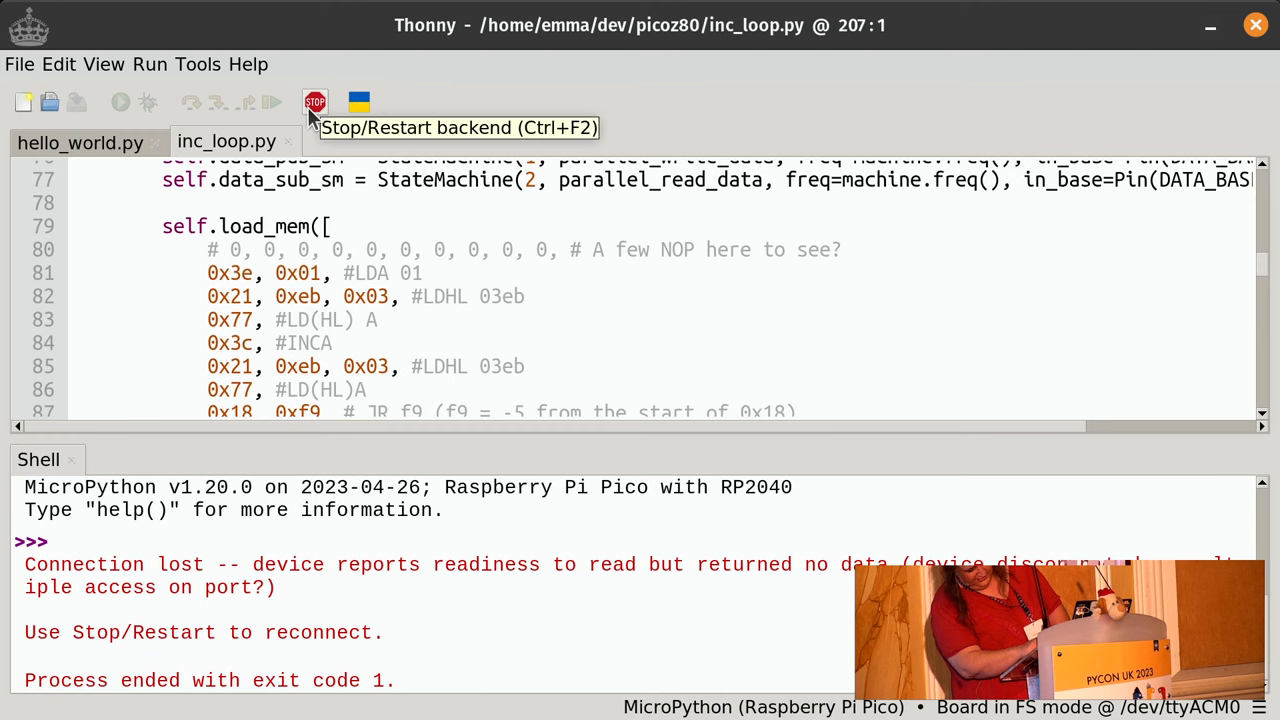
# Restart Thonny's backend so the Pico shell shows a fresh soft reboot prompt.
pyautogui.click(315, 102)
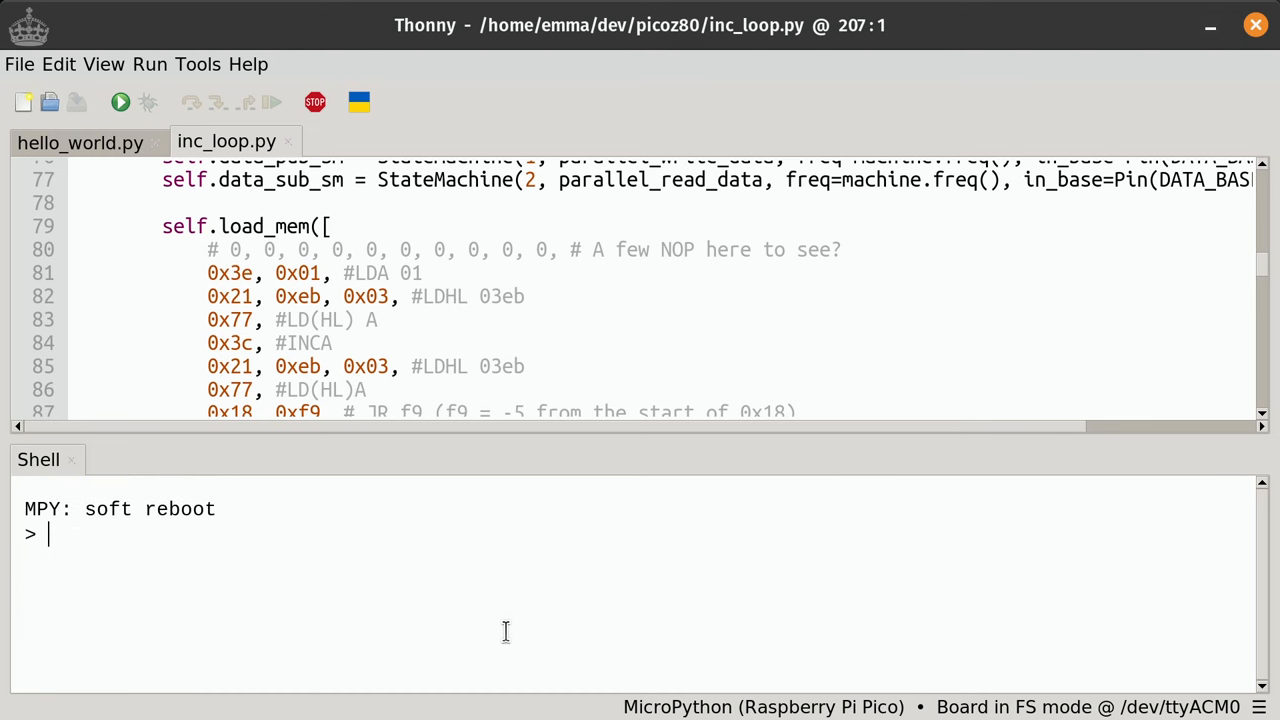
# Run .dump in the shell, then set the frequency with .freq 100.
pyautogui.write('.dump')
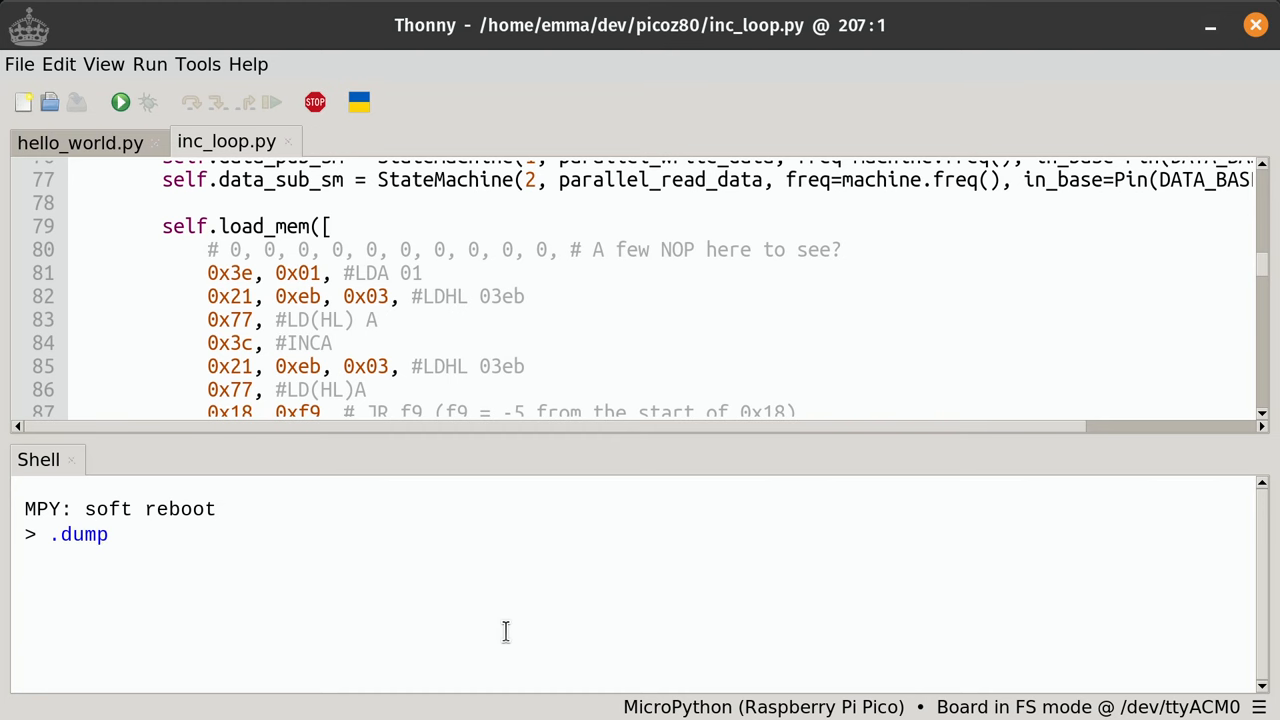
pyautogui.press('Return')
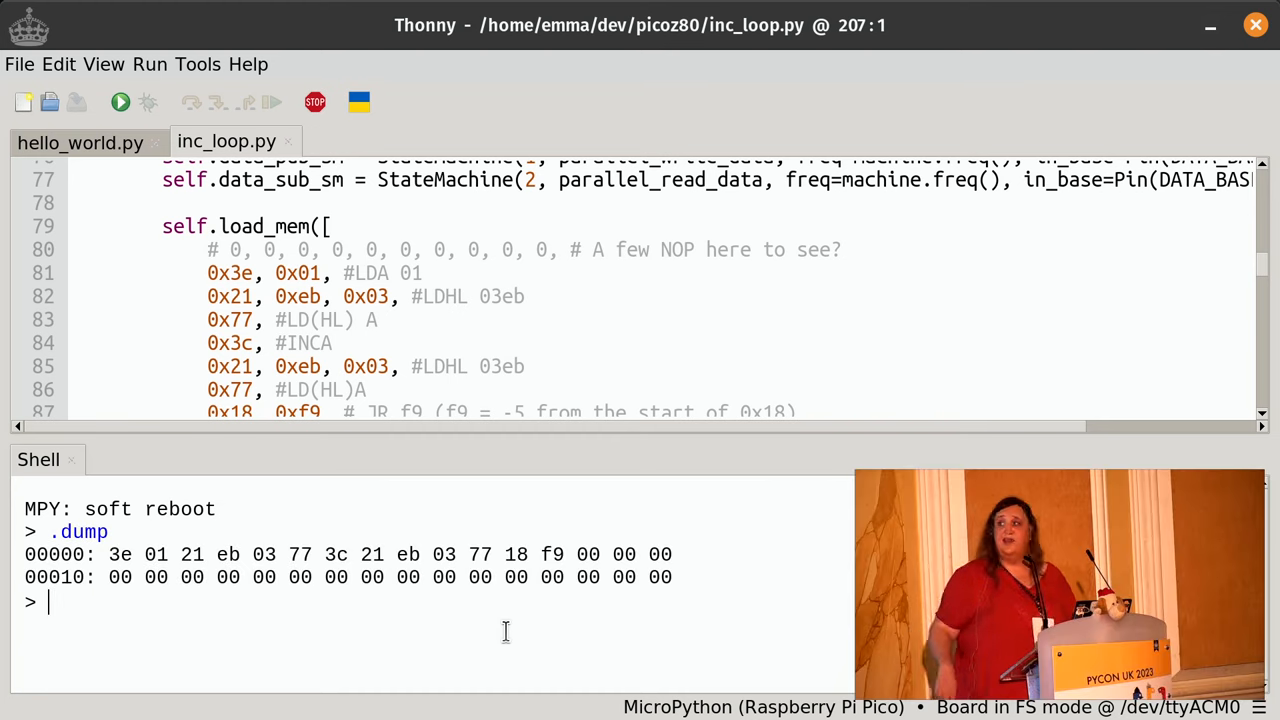
pyautogui.moveTo(600, 420)
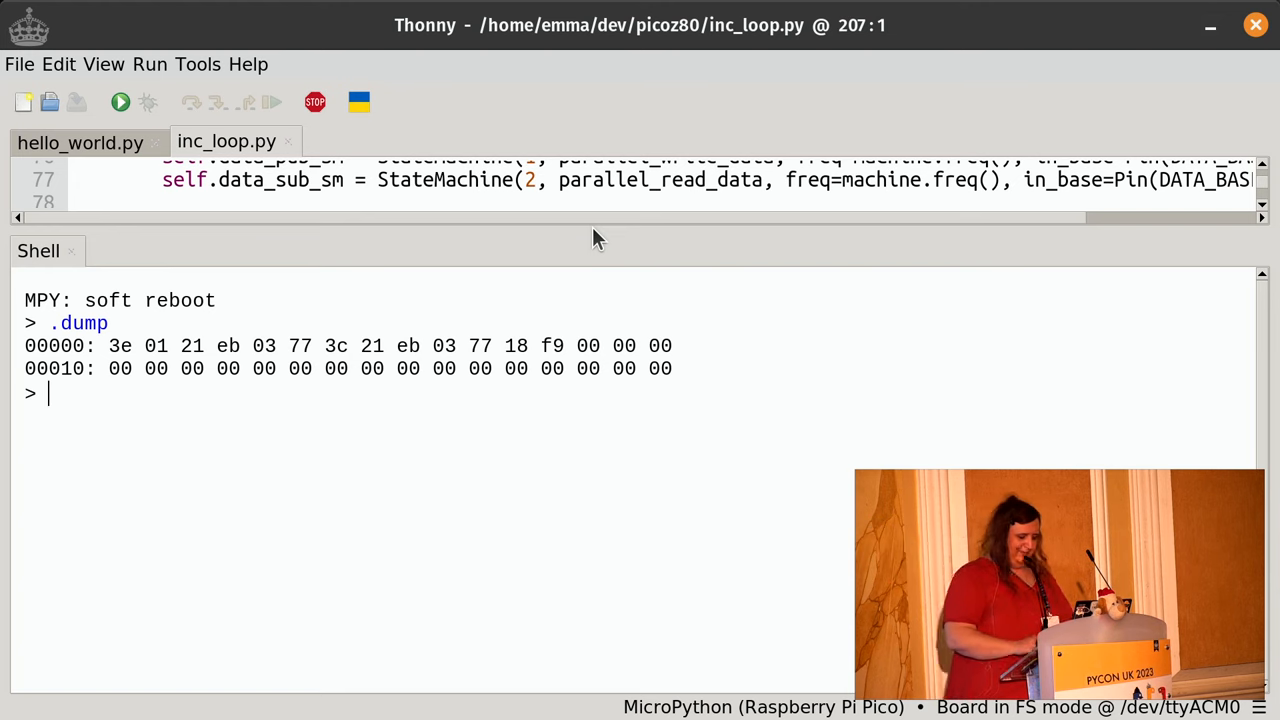
pyautogui.write('.f')
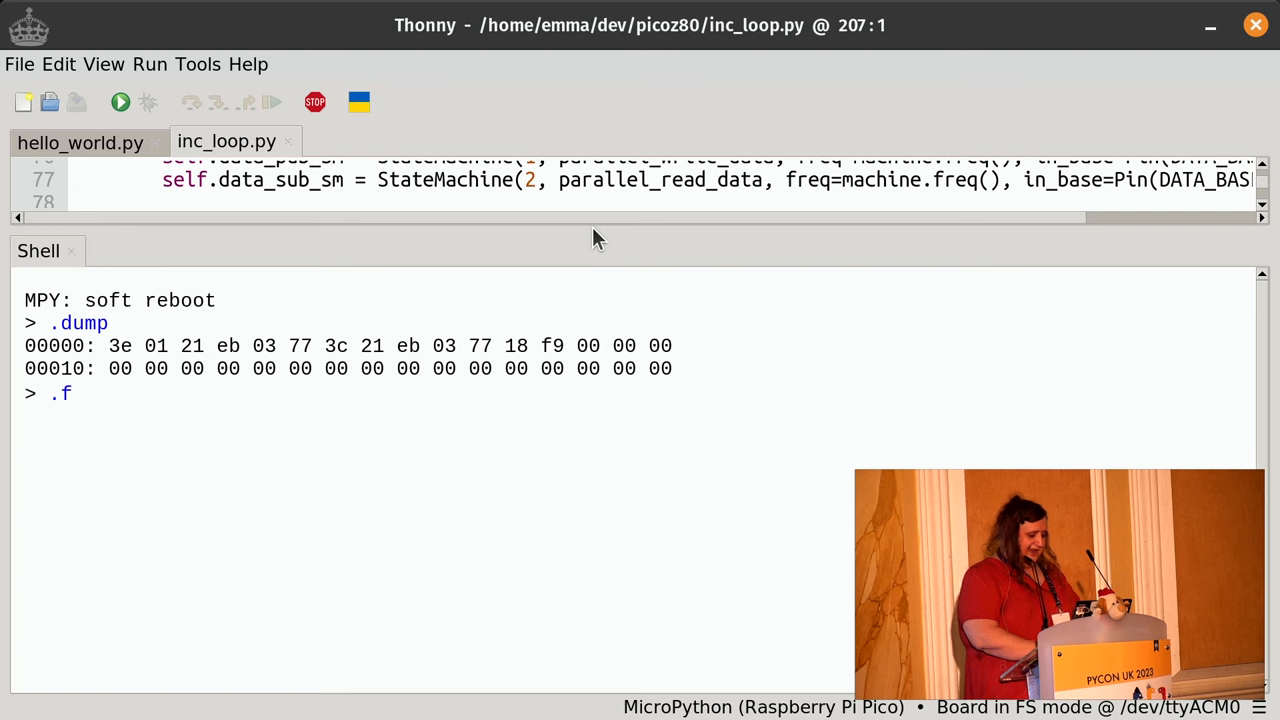
pyautogui.write('req')
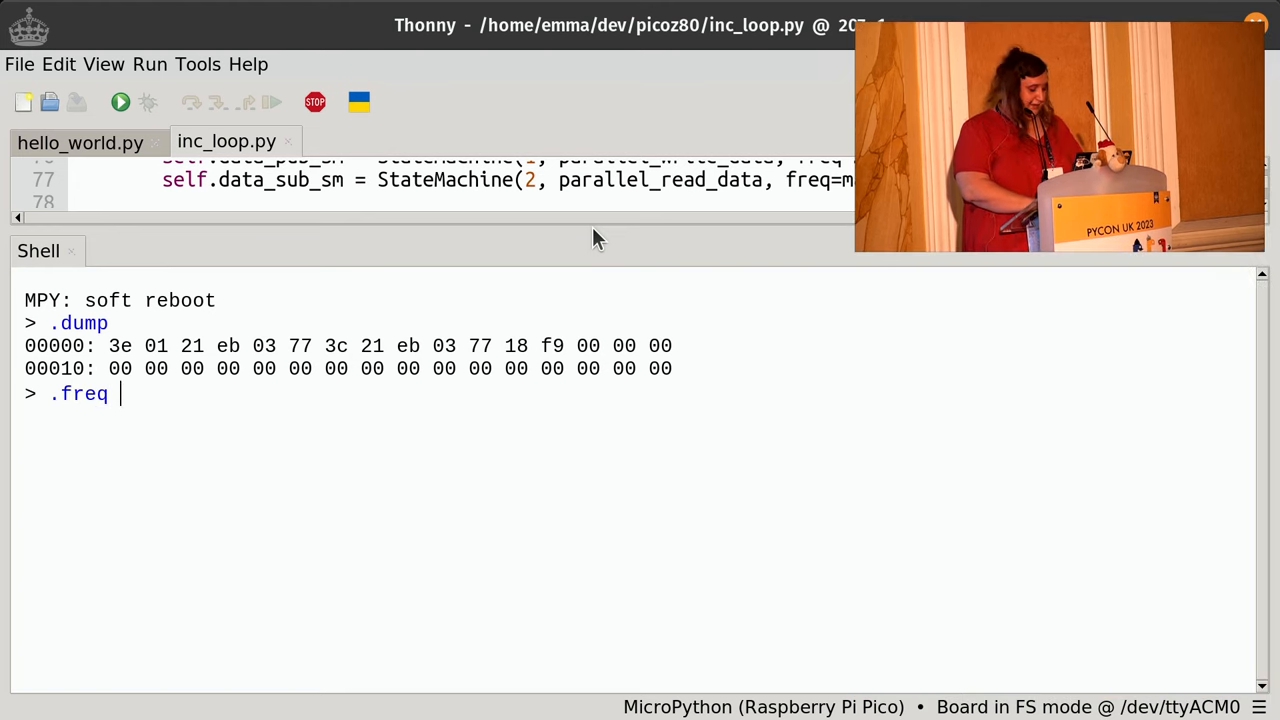
pyautogui.write('100')
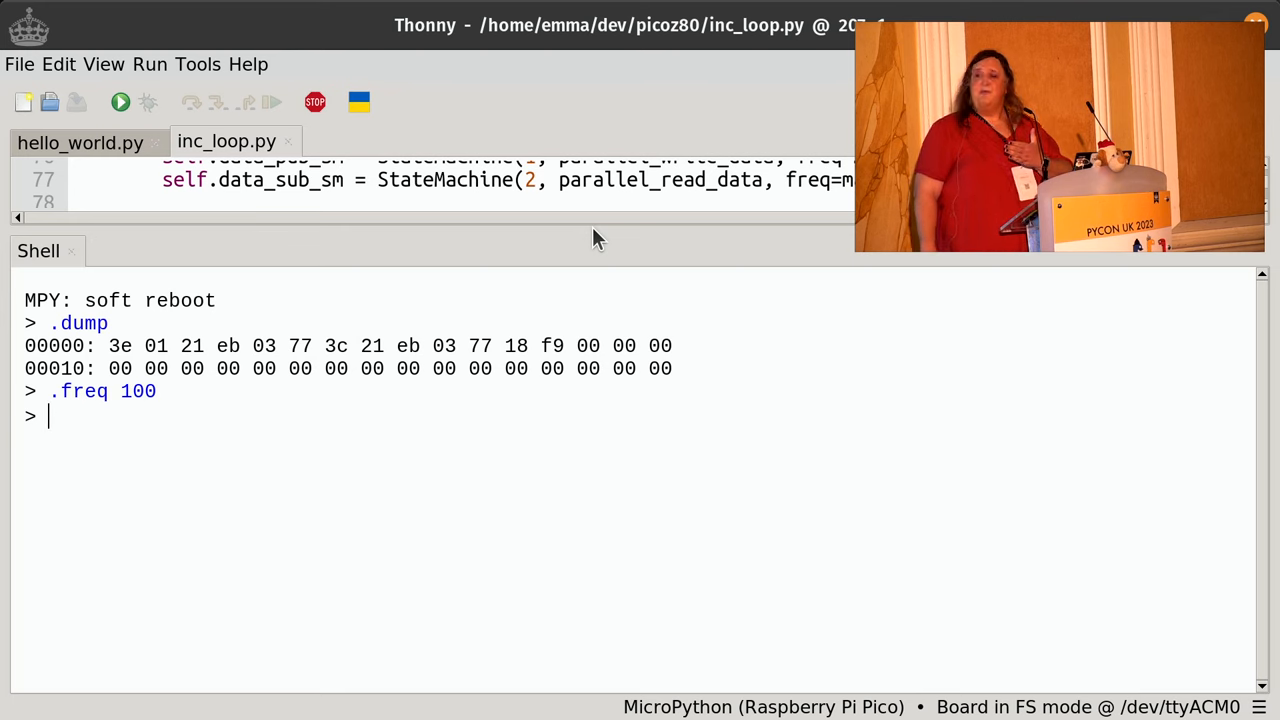
# Dump memory at address 3eb twice, watching its first byte rise from 28 to 48.
pyautogui.write('.')
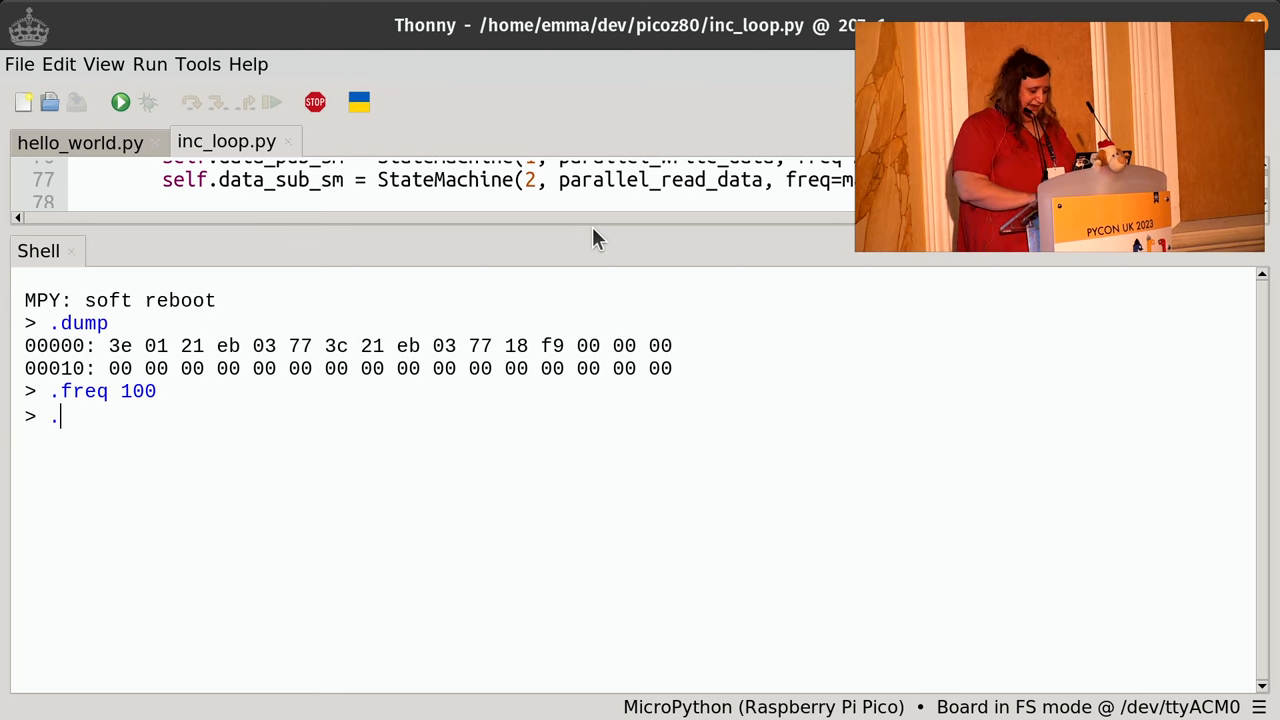
pyautogui.write('dum')
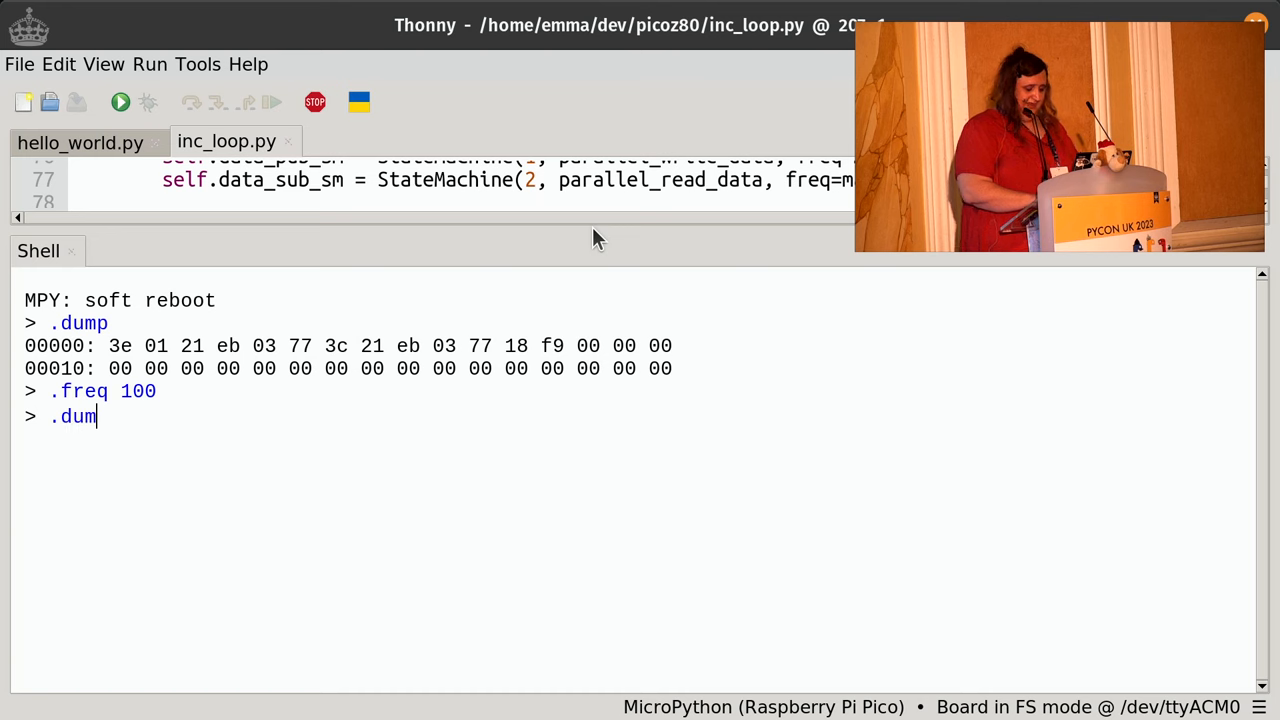
pyautogui.write('p')
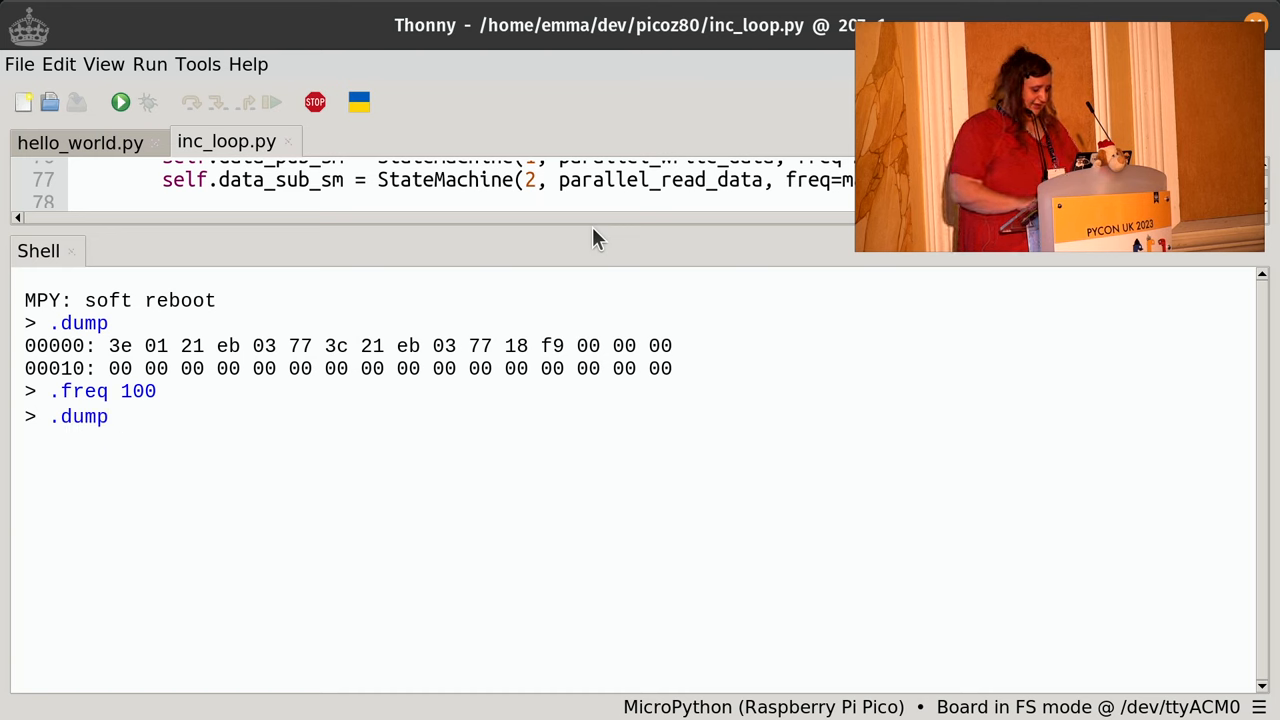
pyautogui.write('3eb')
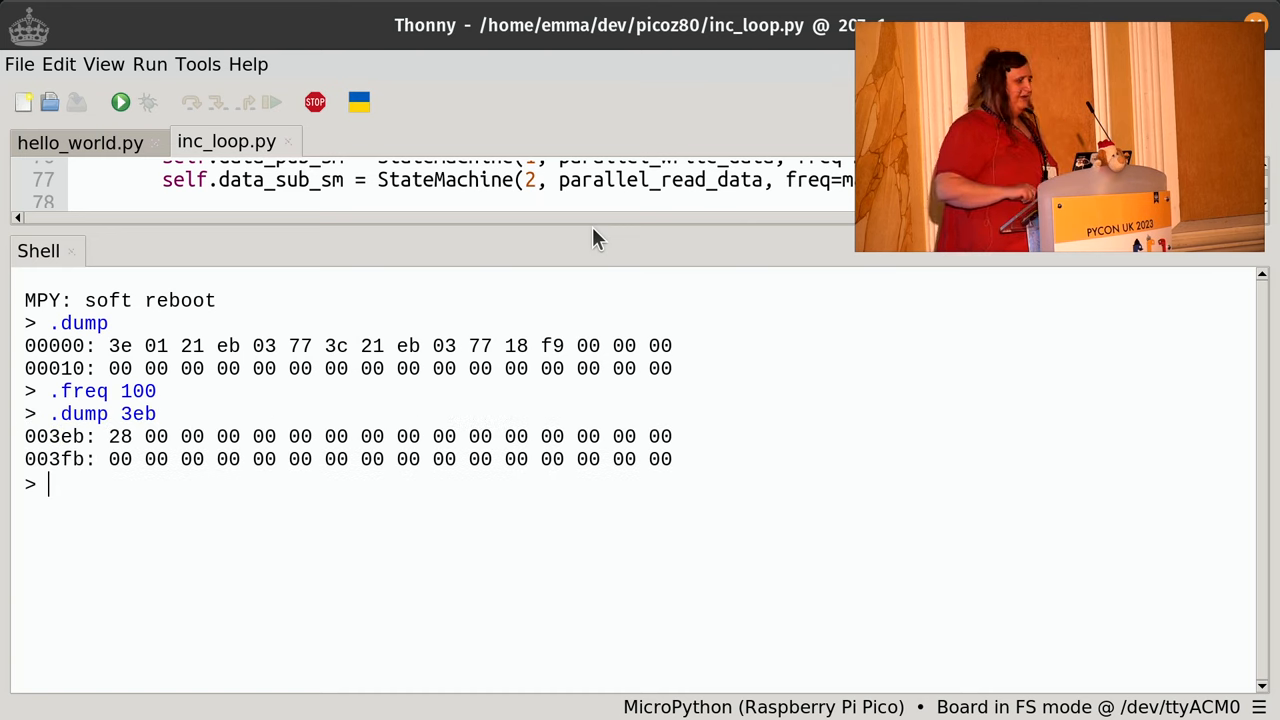
pyautogui.write('.dump')
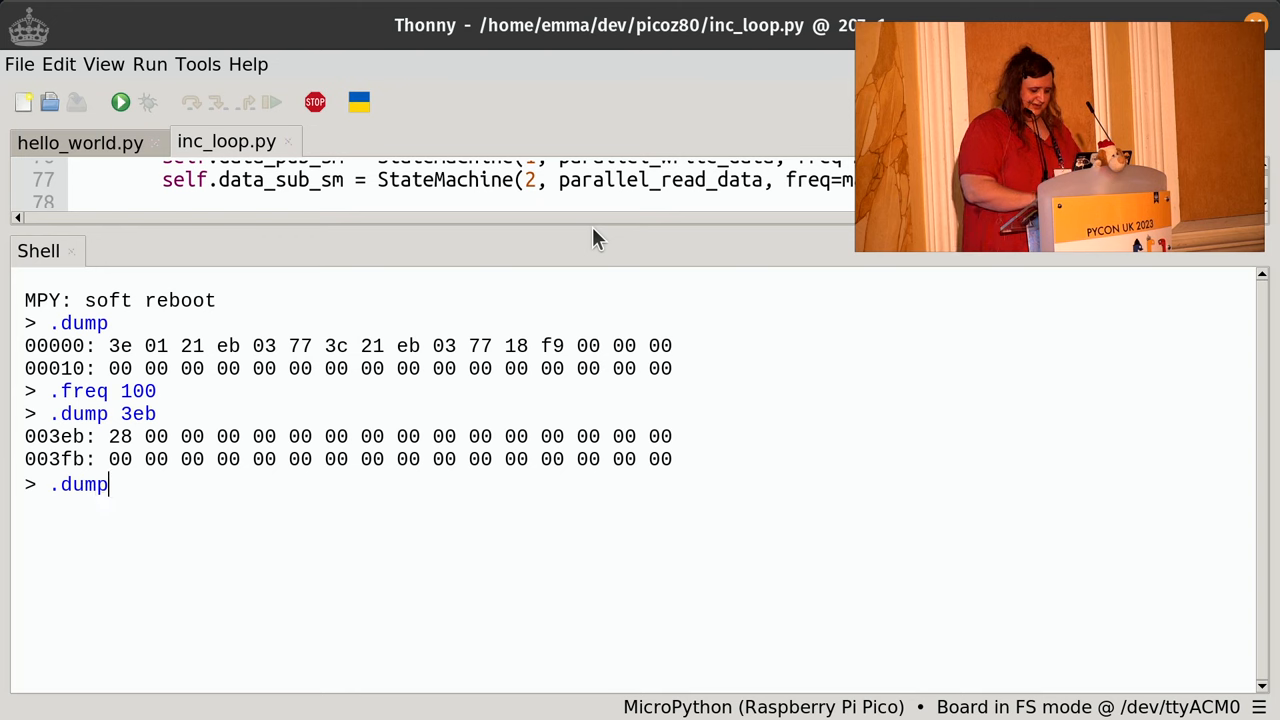
pyautogui.write('3eb')
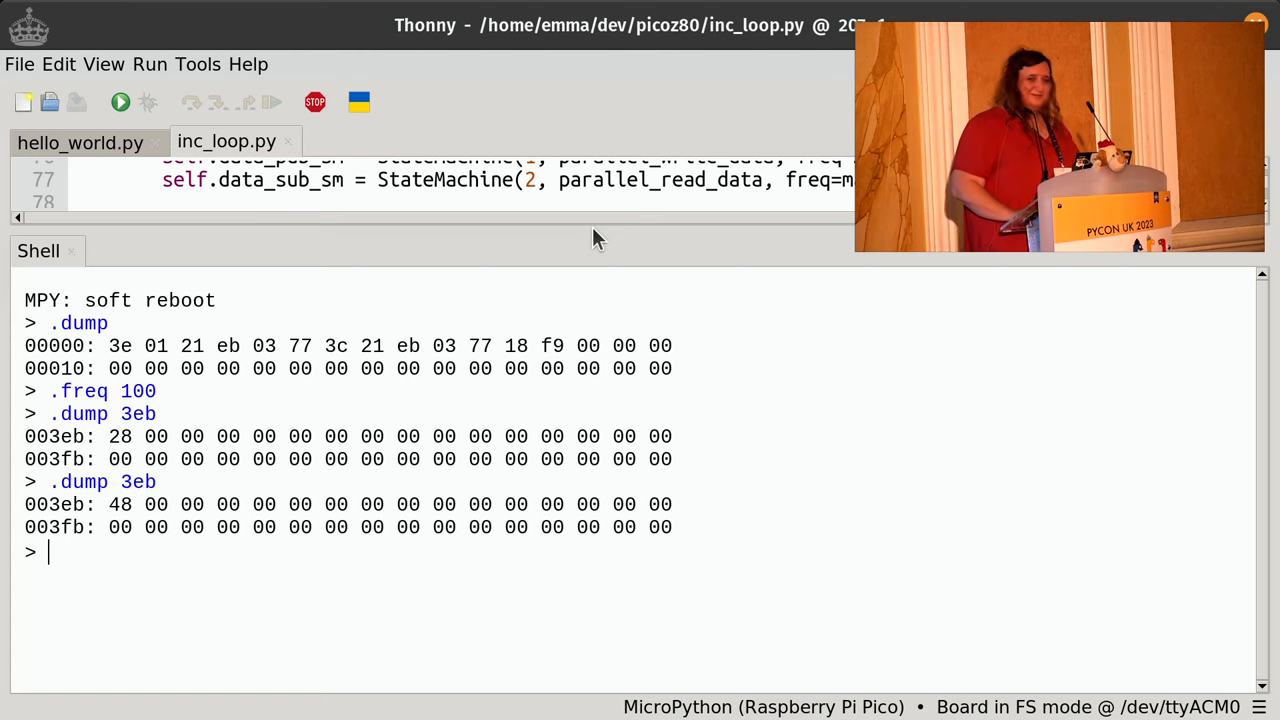
pyautogui.moveTo(200, 107)
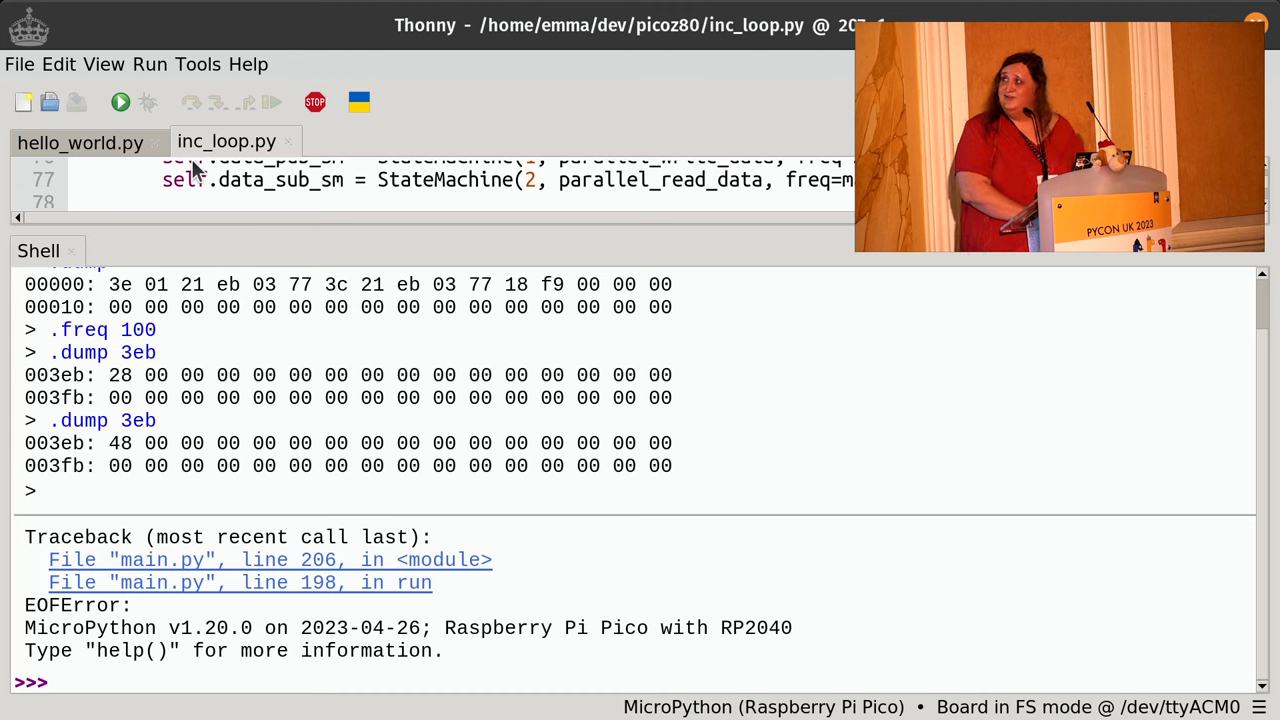
# Save a copy of hello_world.py to the Raspberry Pi Pico as main.py, overwriting the existing file.
pyautogui.click(80, 141)
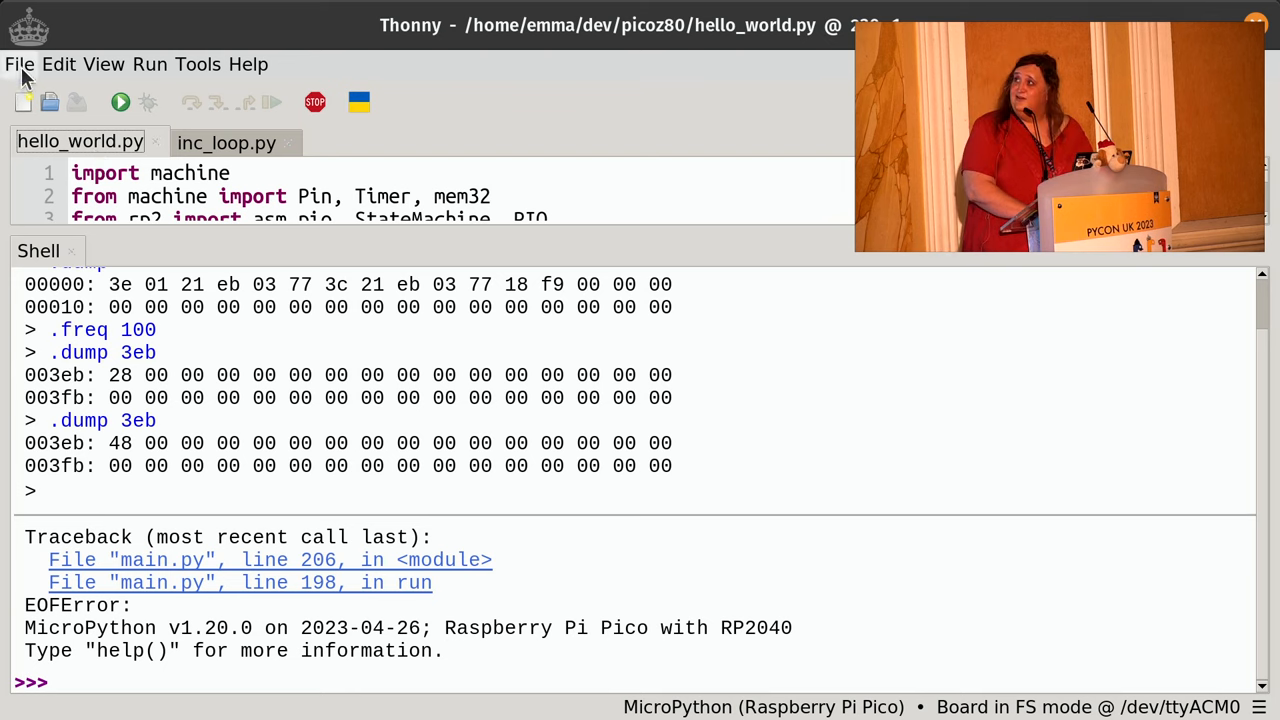
pyautogui.moveTo(76, 102)
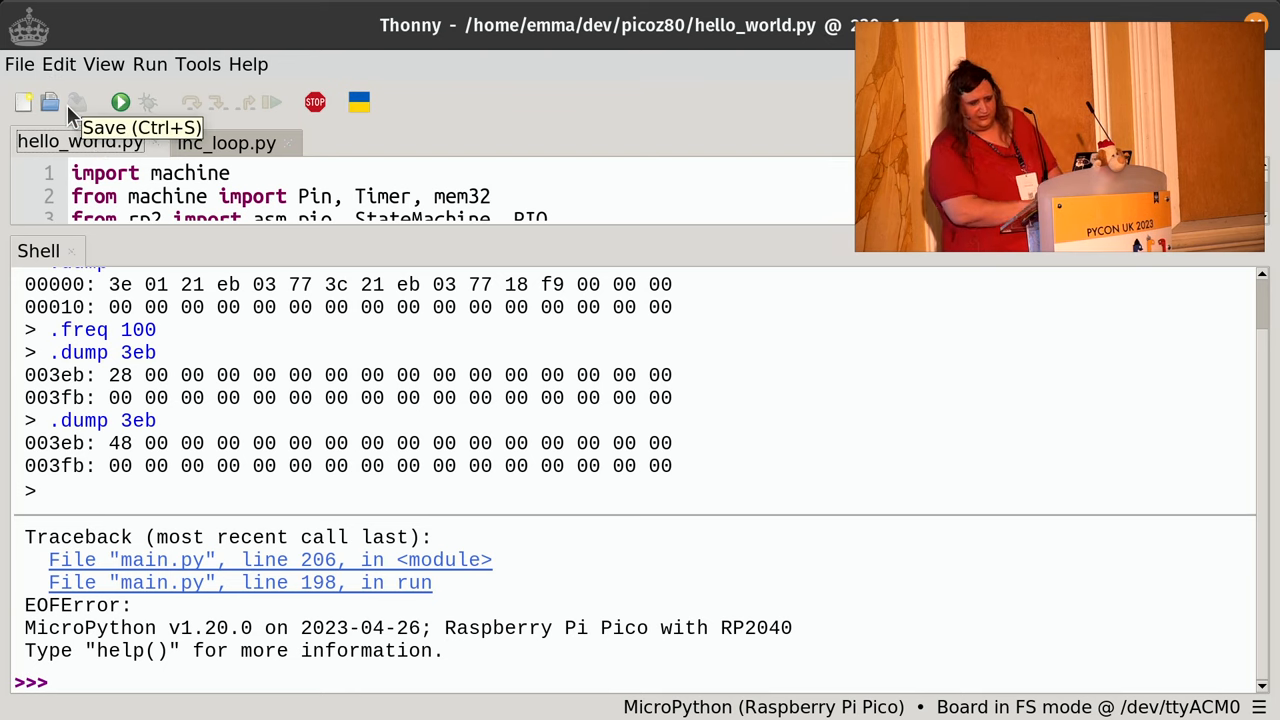
pyautogui.click(18, 64)
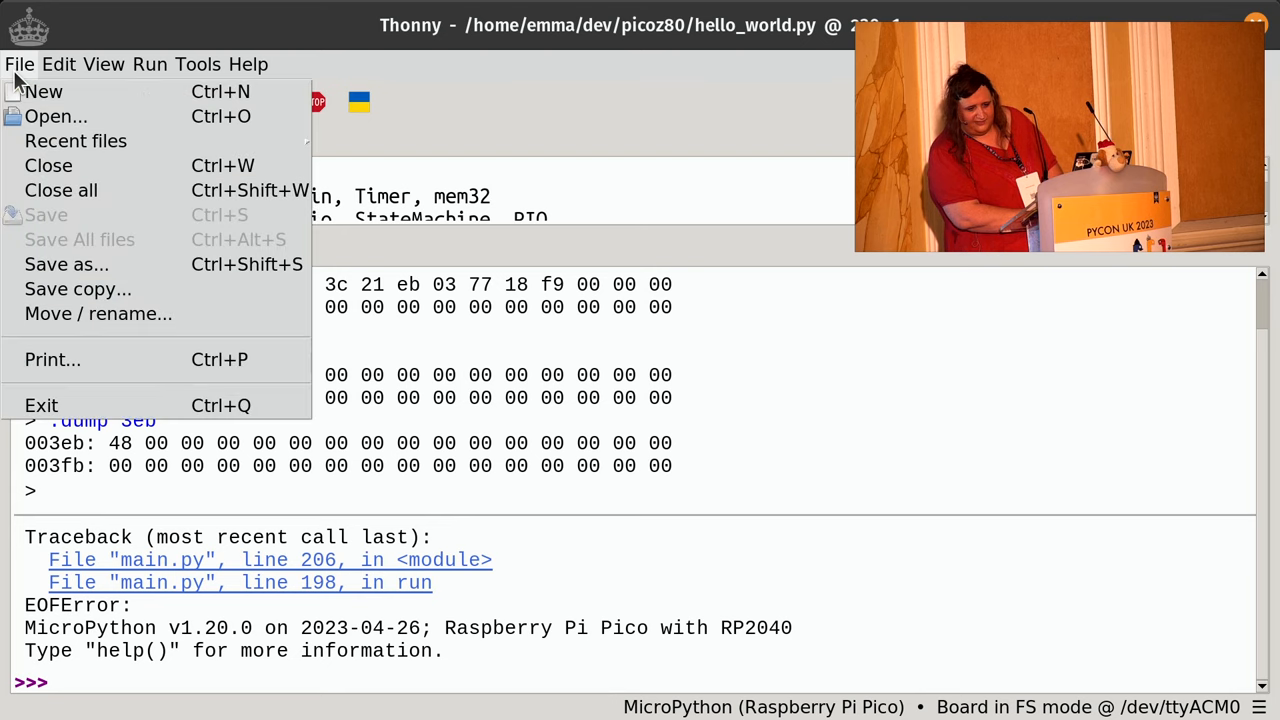
pyautogui.moveTo(75, 140)
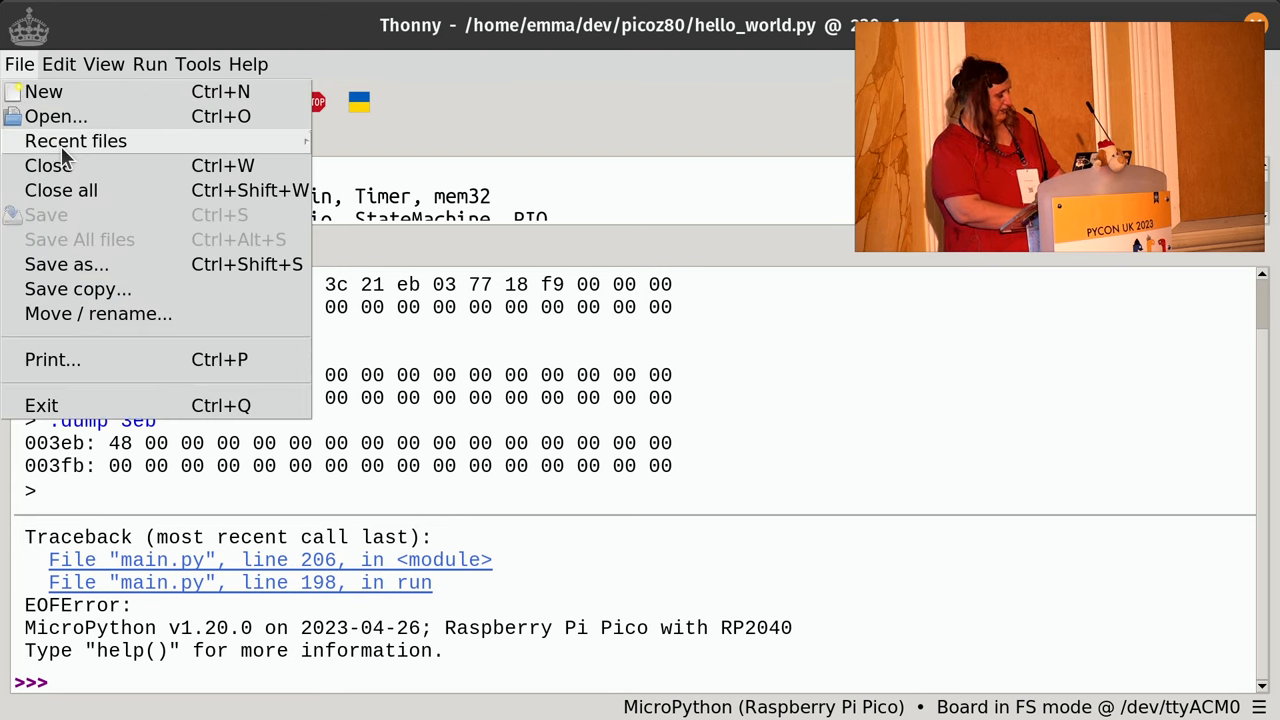
pyautogui.moveTo(118, 313)
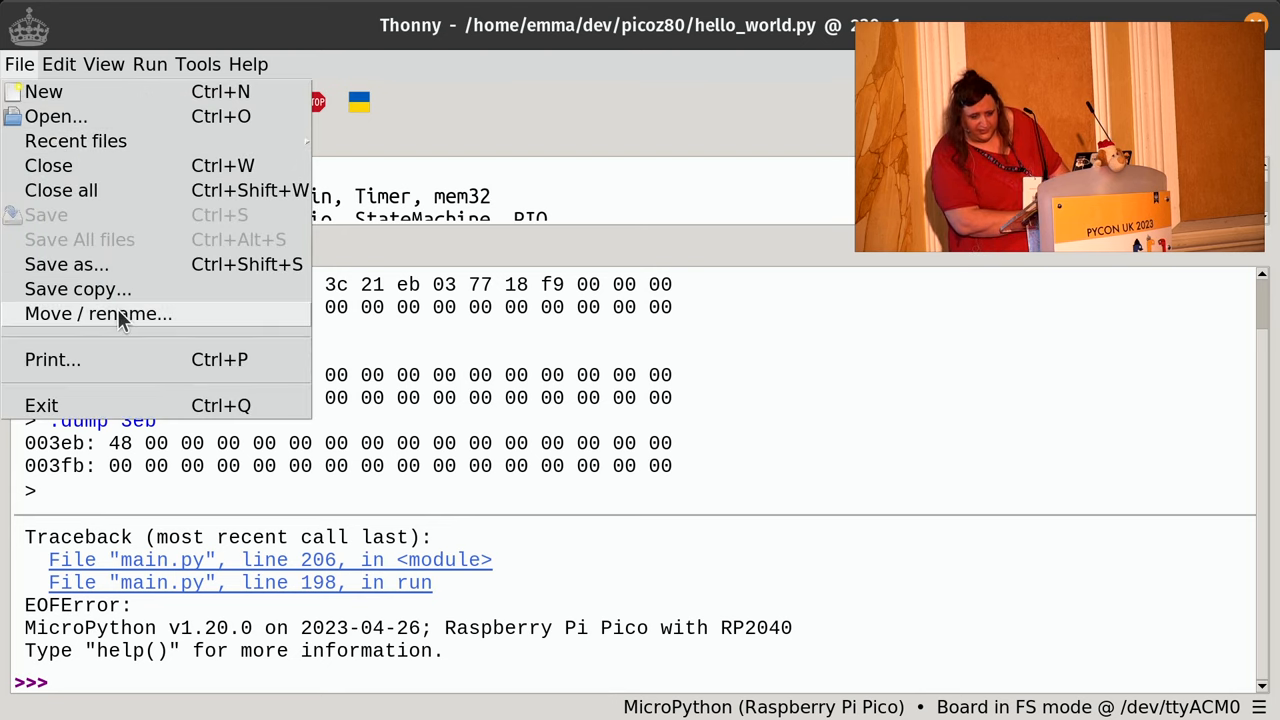
pyautogui.moveTo(78, 289)
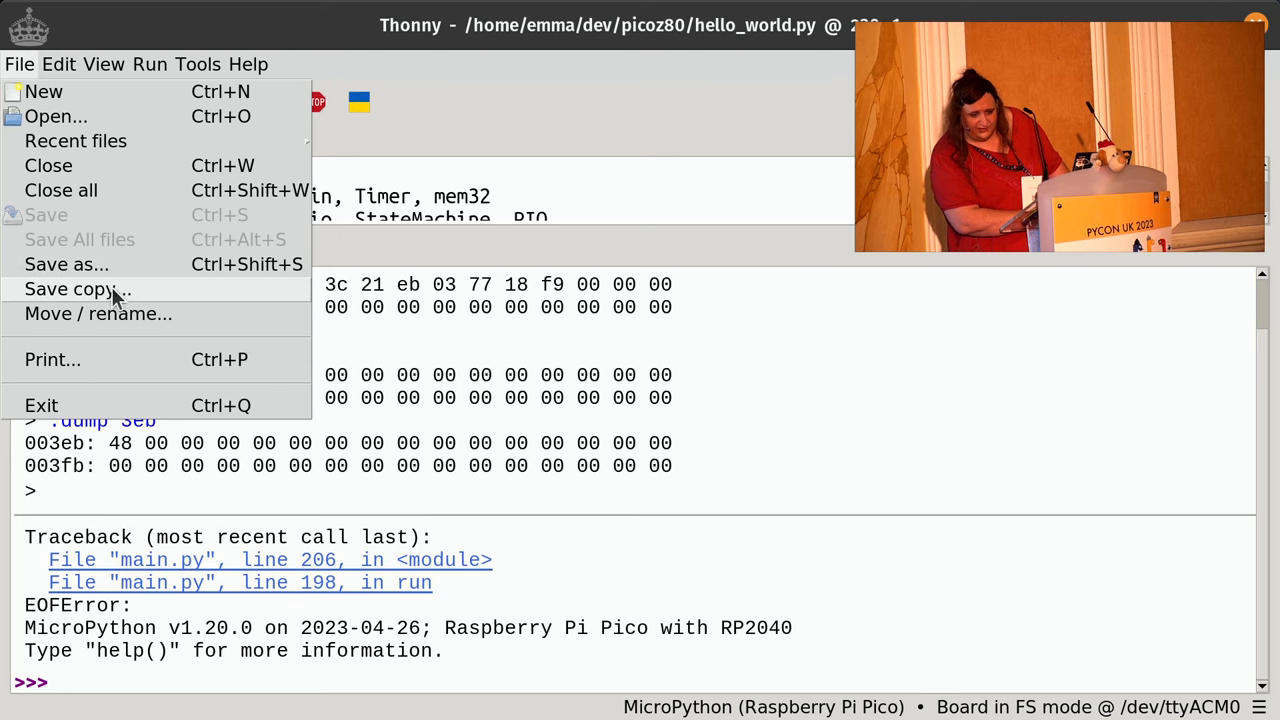
pyautogui.click(77, 289)
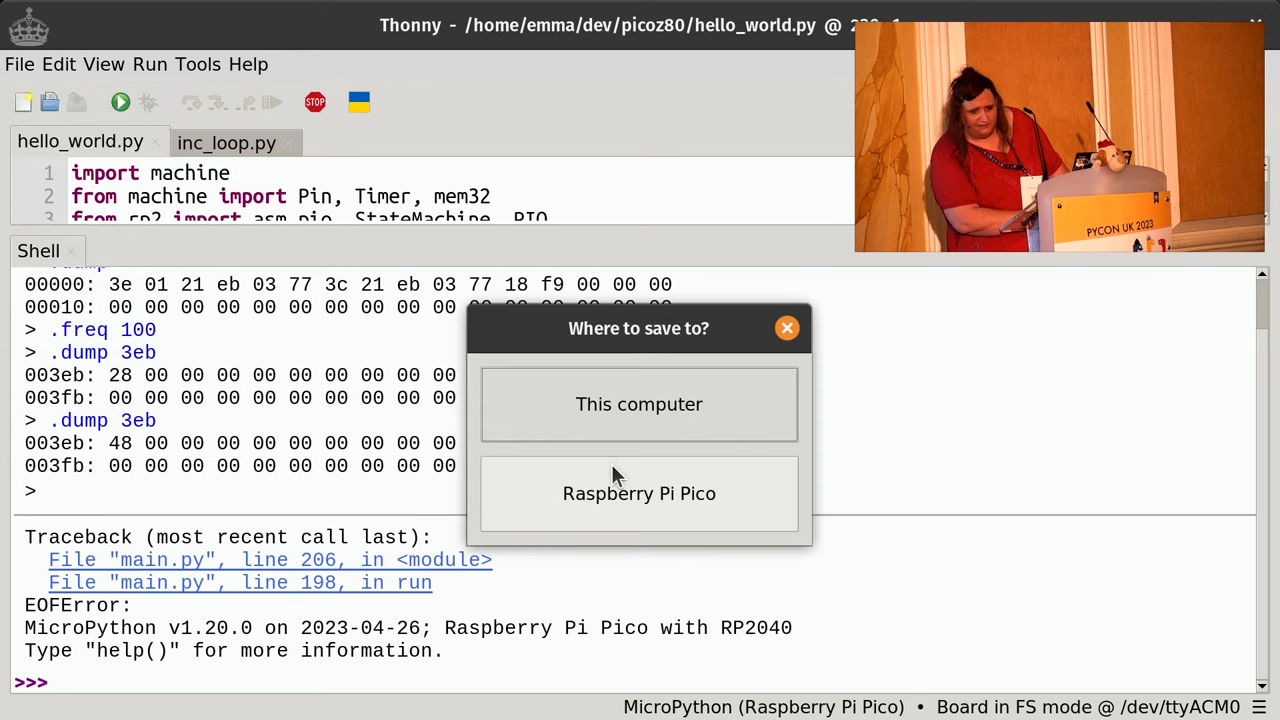
pyautogui.click(639, 493)
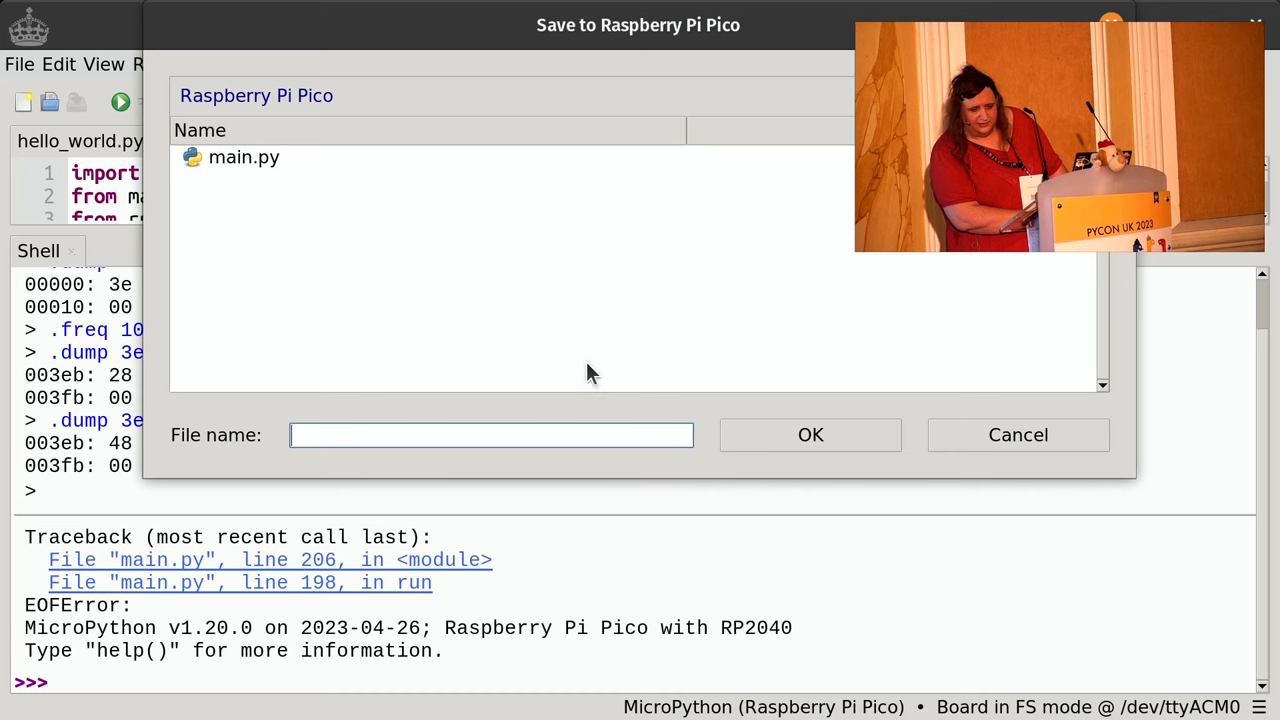
pyautogui.click(810, 434)
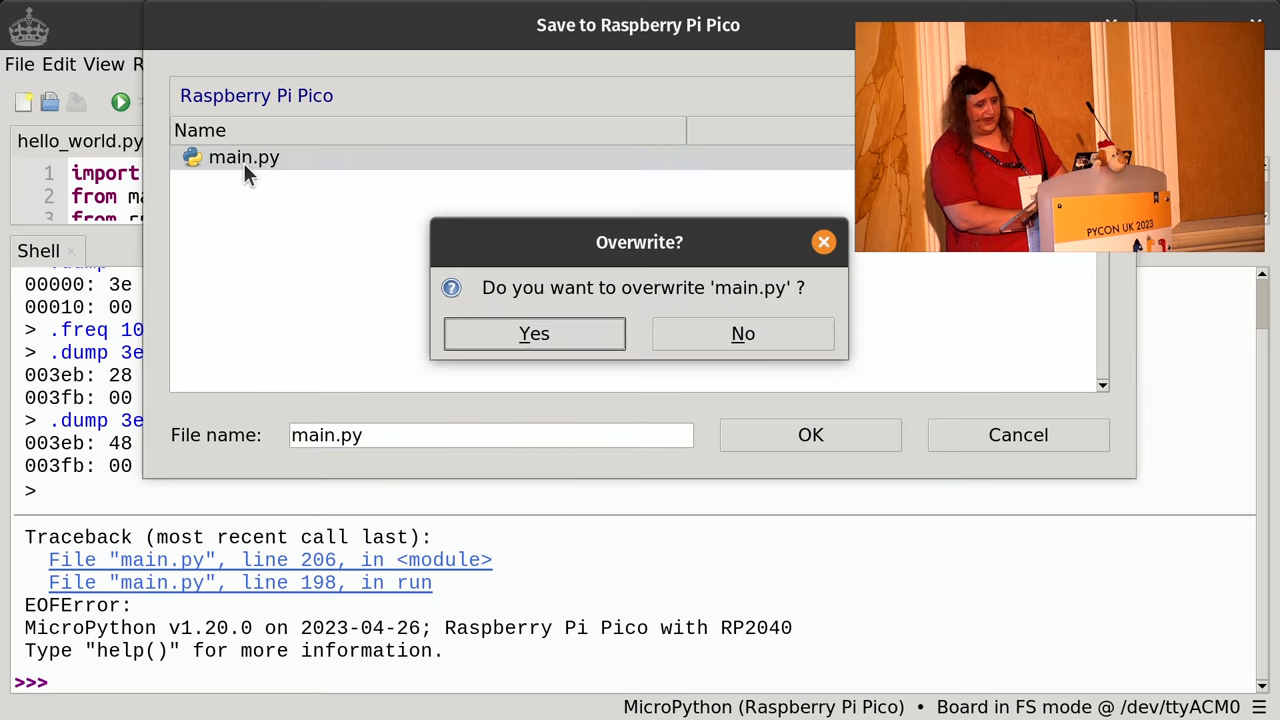
pyautogui.click(534, 333)
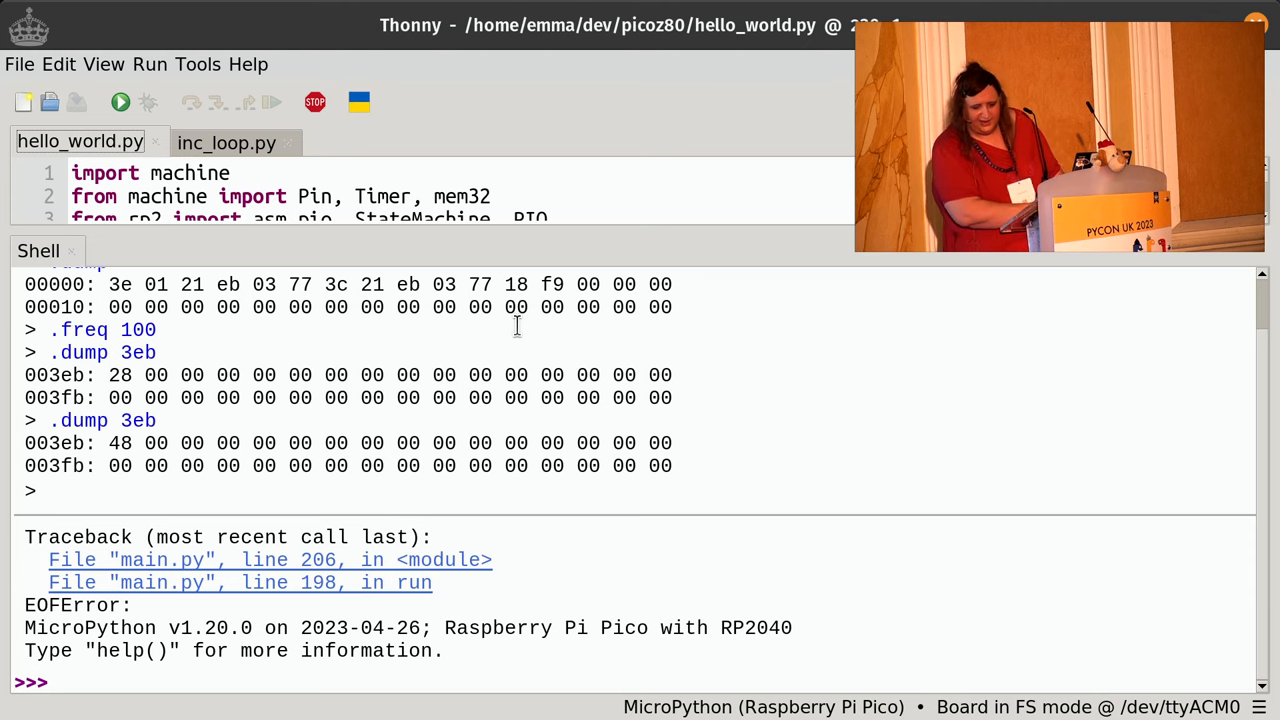
pyautogui.moveTo(610, 667)
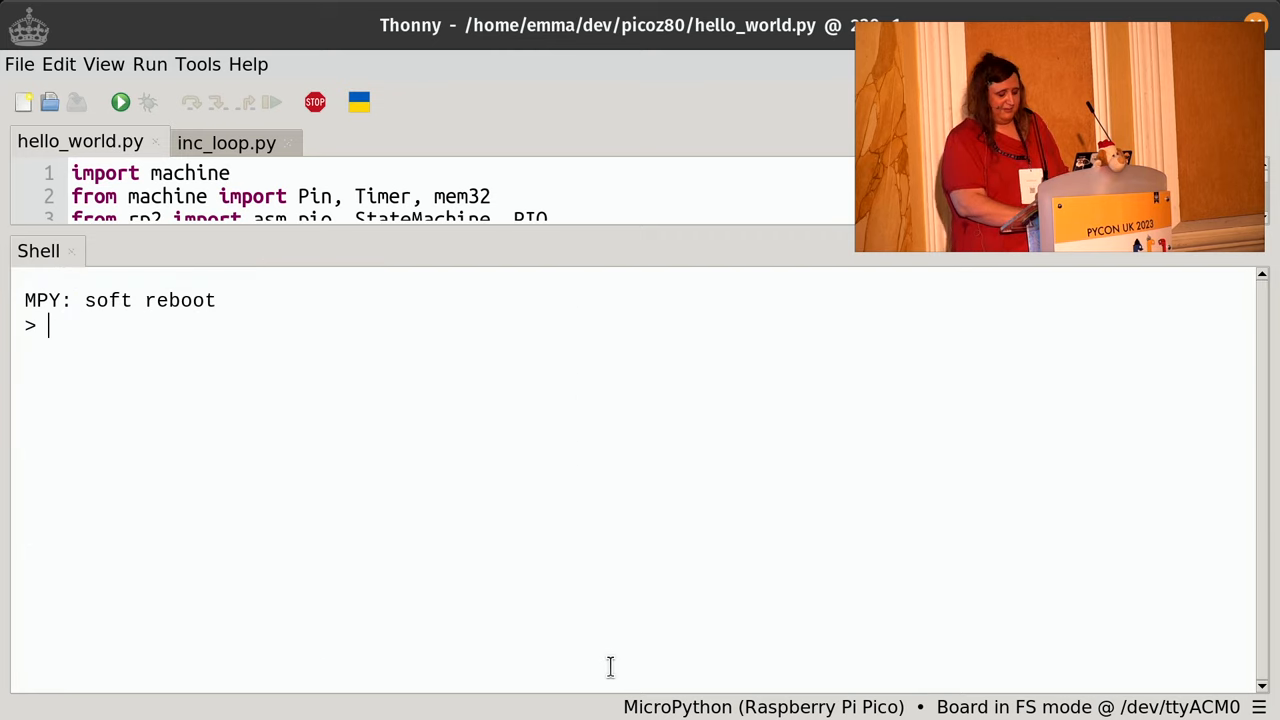
# Soft-reboot the Pico so the new main.py prints Hello World in the shell.
pyautogui.write('.freq 100')
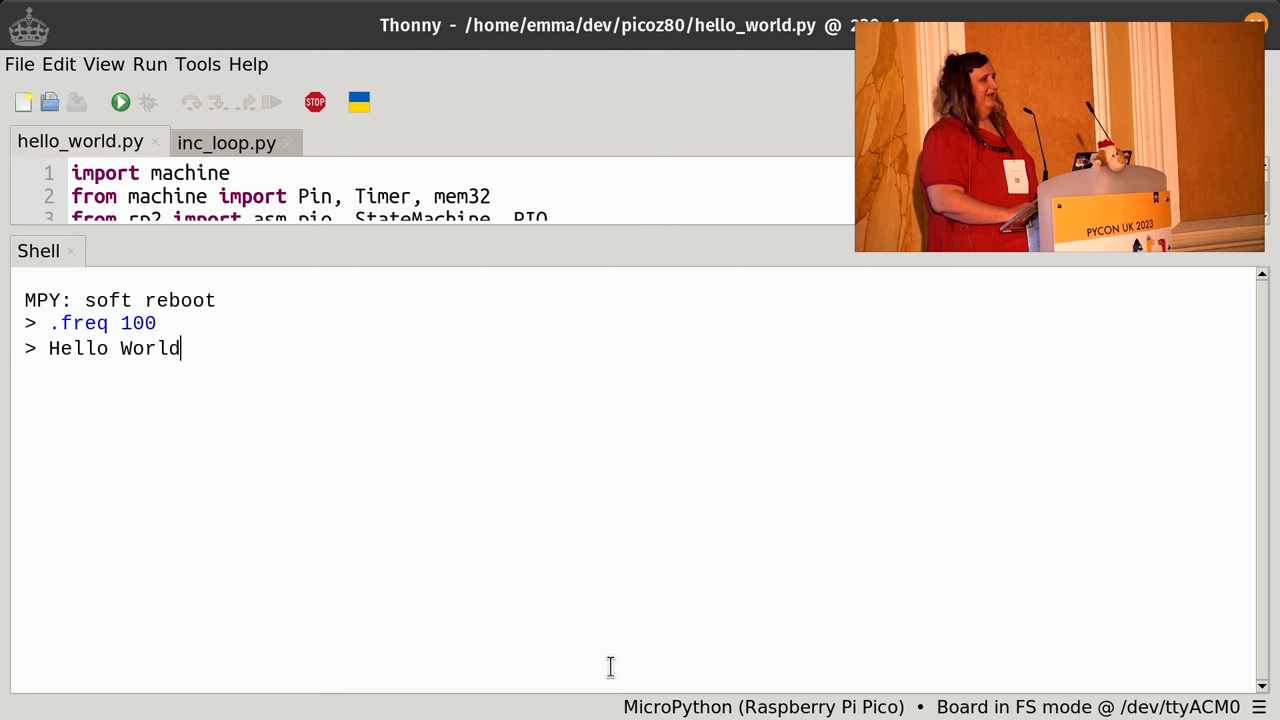
pyautogui.write('!')
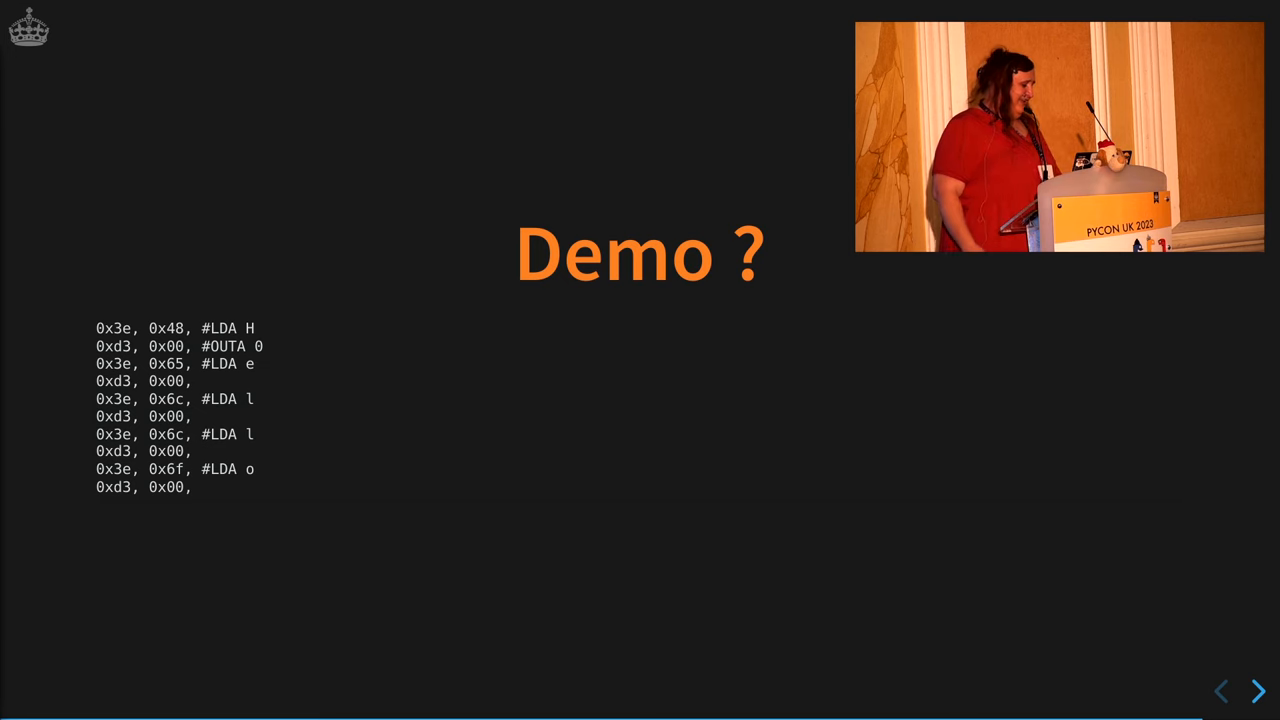
# Advance past the increment-loop machine code slide to the closing Links slide.
pyautogui.click(1257, 691)
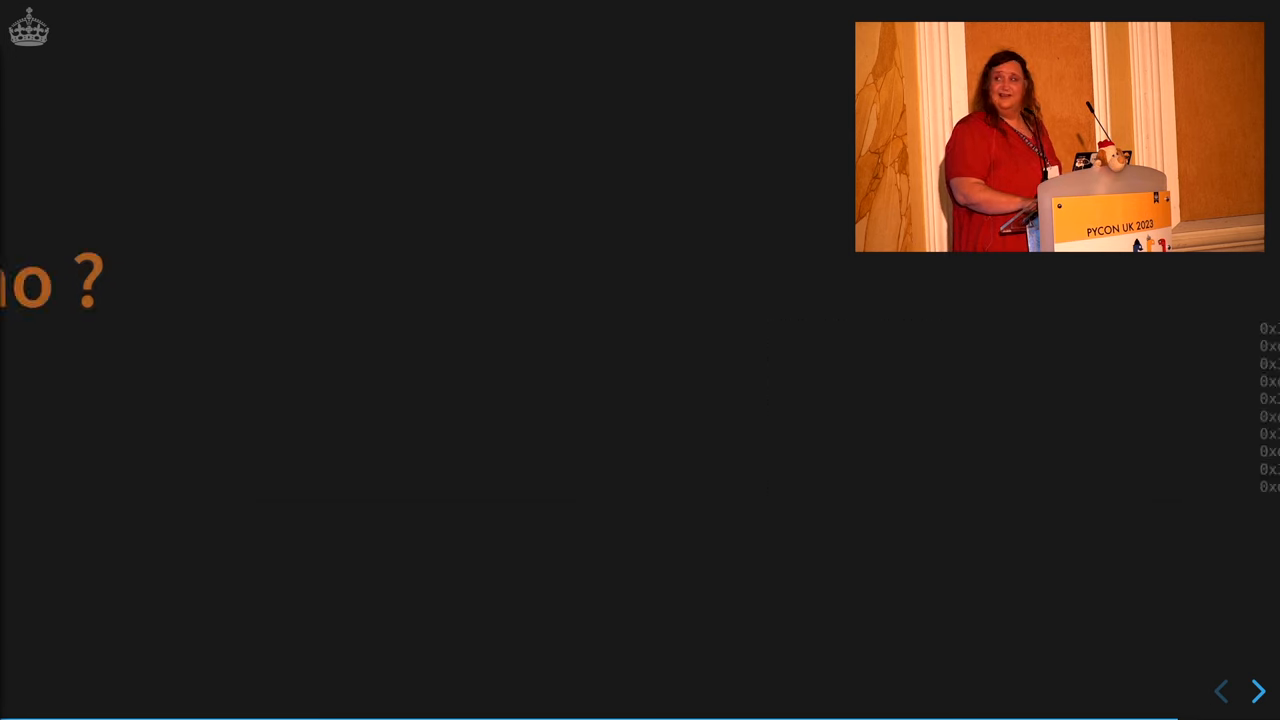
pyautogui.click(1257, 691)
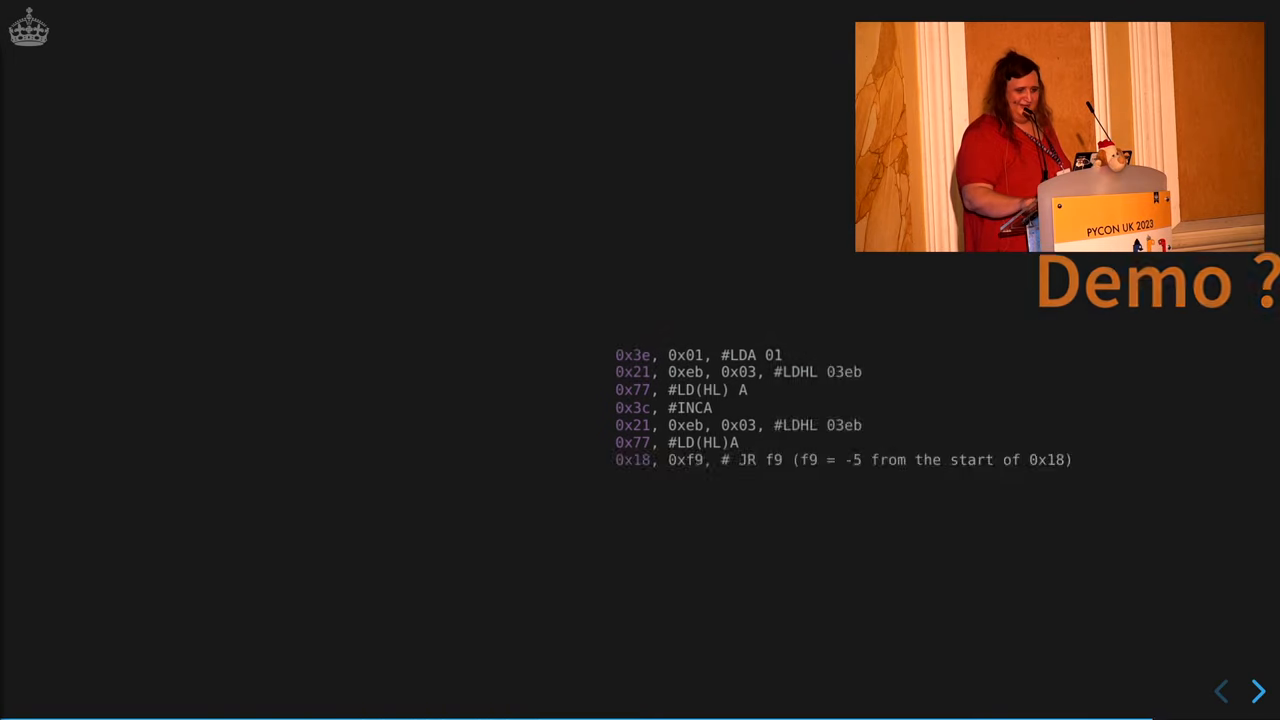
pyautogui.click(1258, 691)
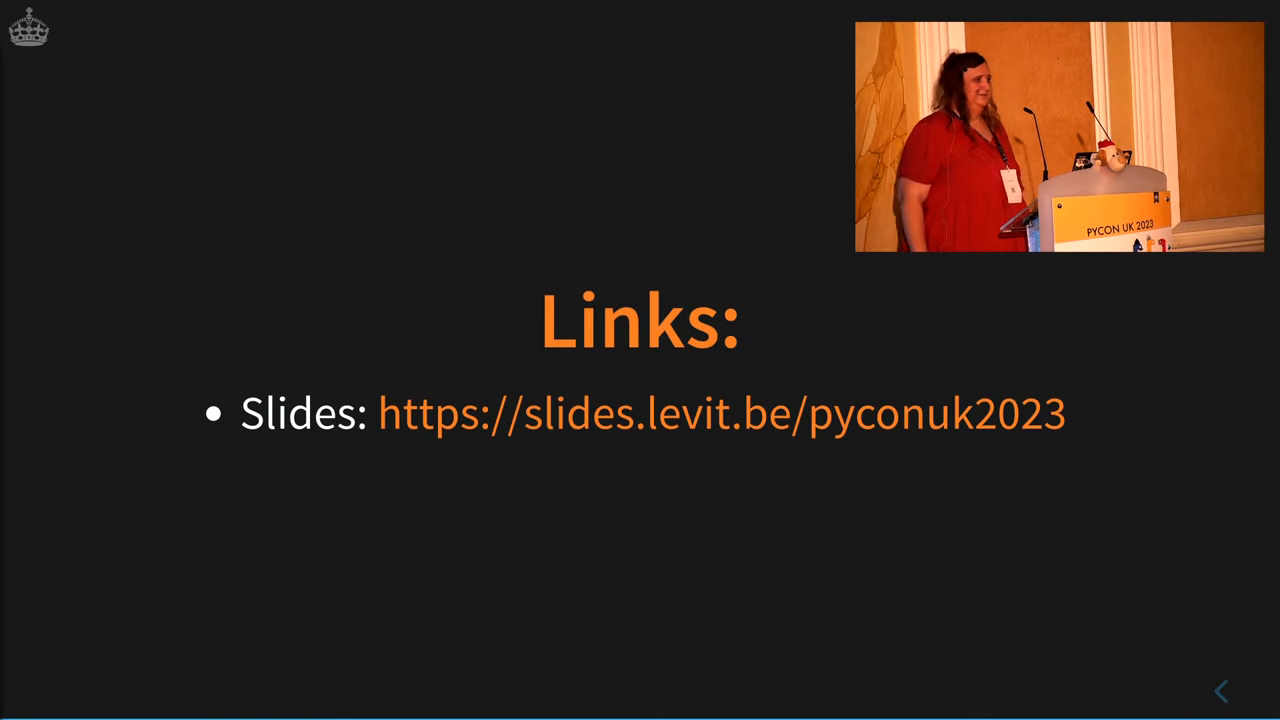